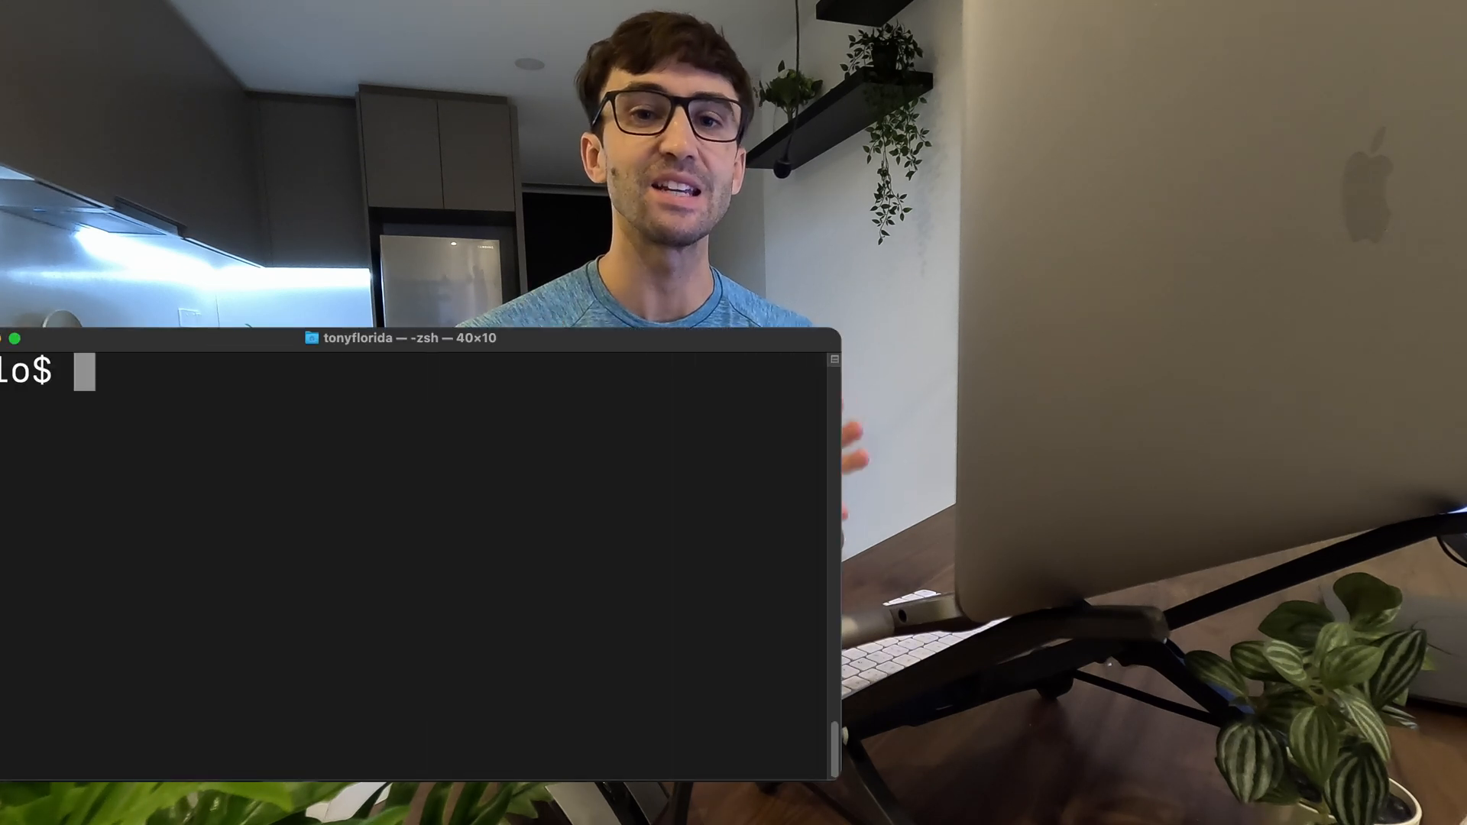
Step: Run the full system_profiler report and interrupt it during the USB network adapter listing
text(wattage)
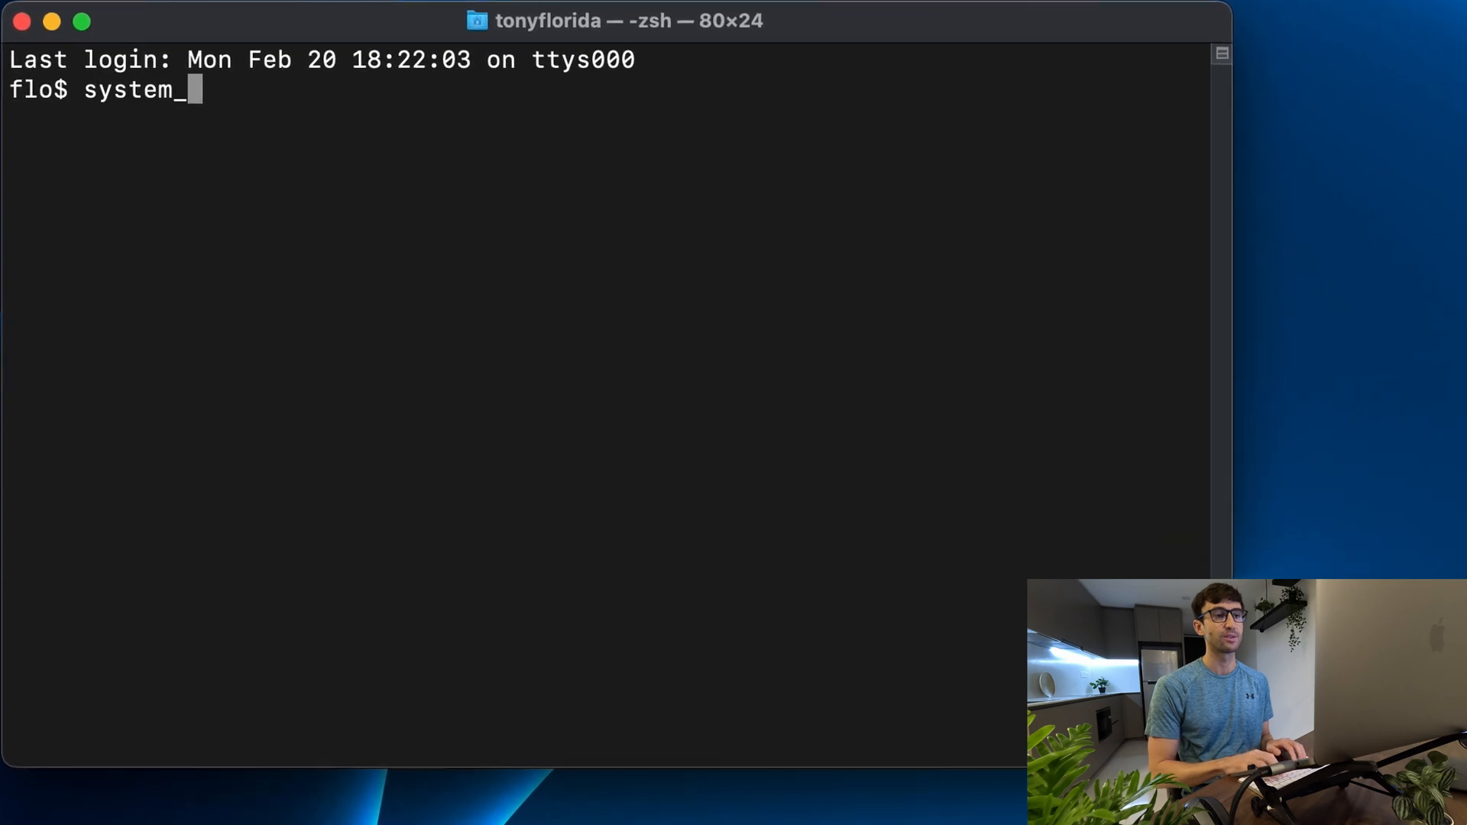
text(profiler)
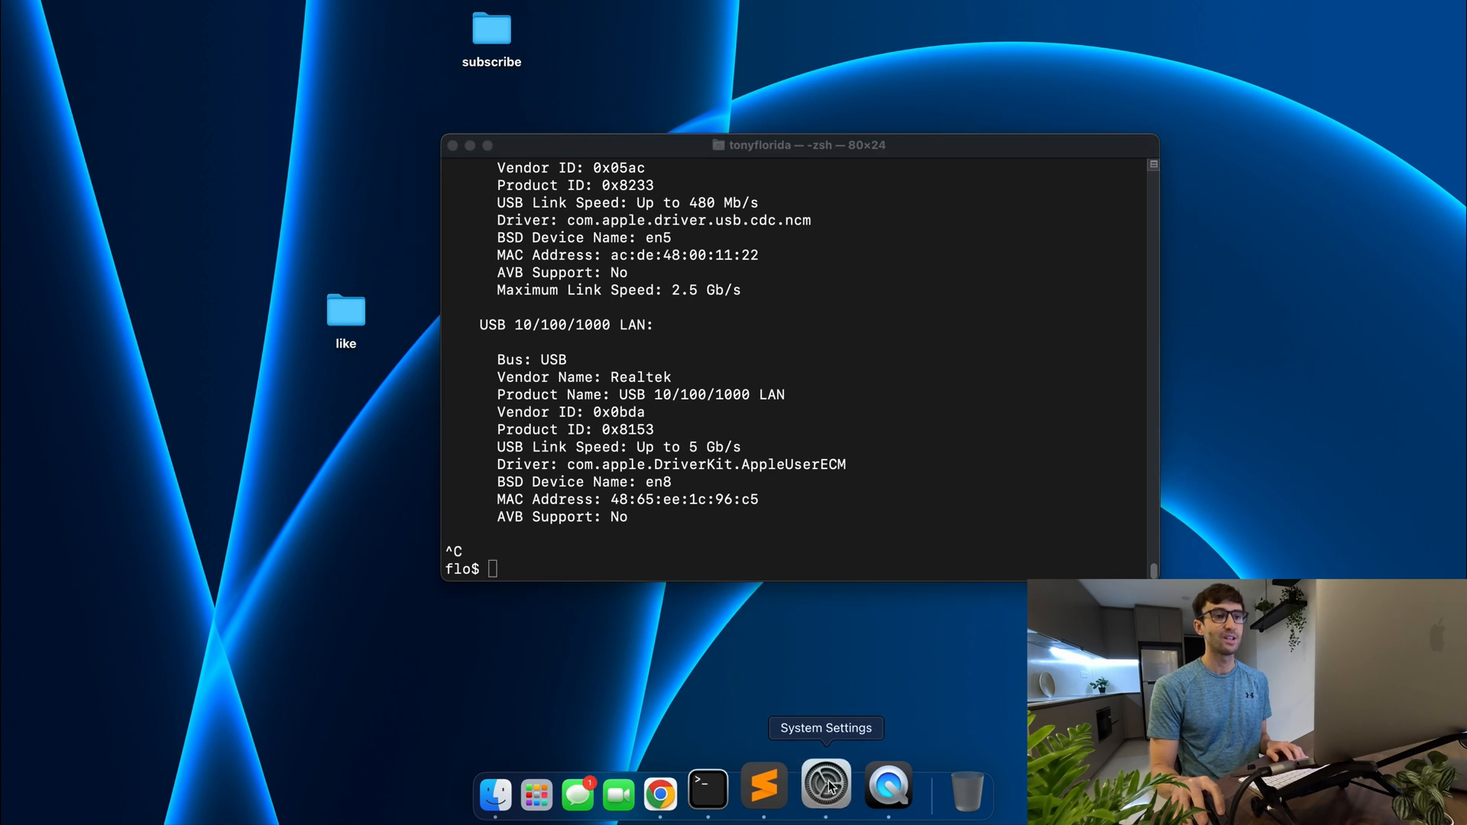
Step: Open System Report via System Settings > General > About and view Hardware > Power
click(823, 789)
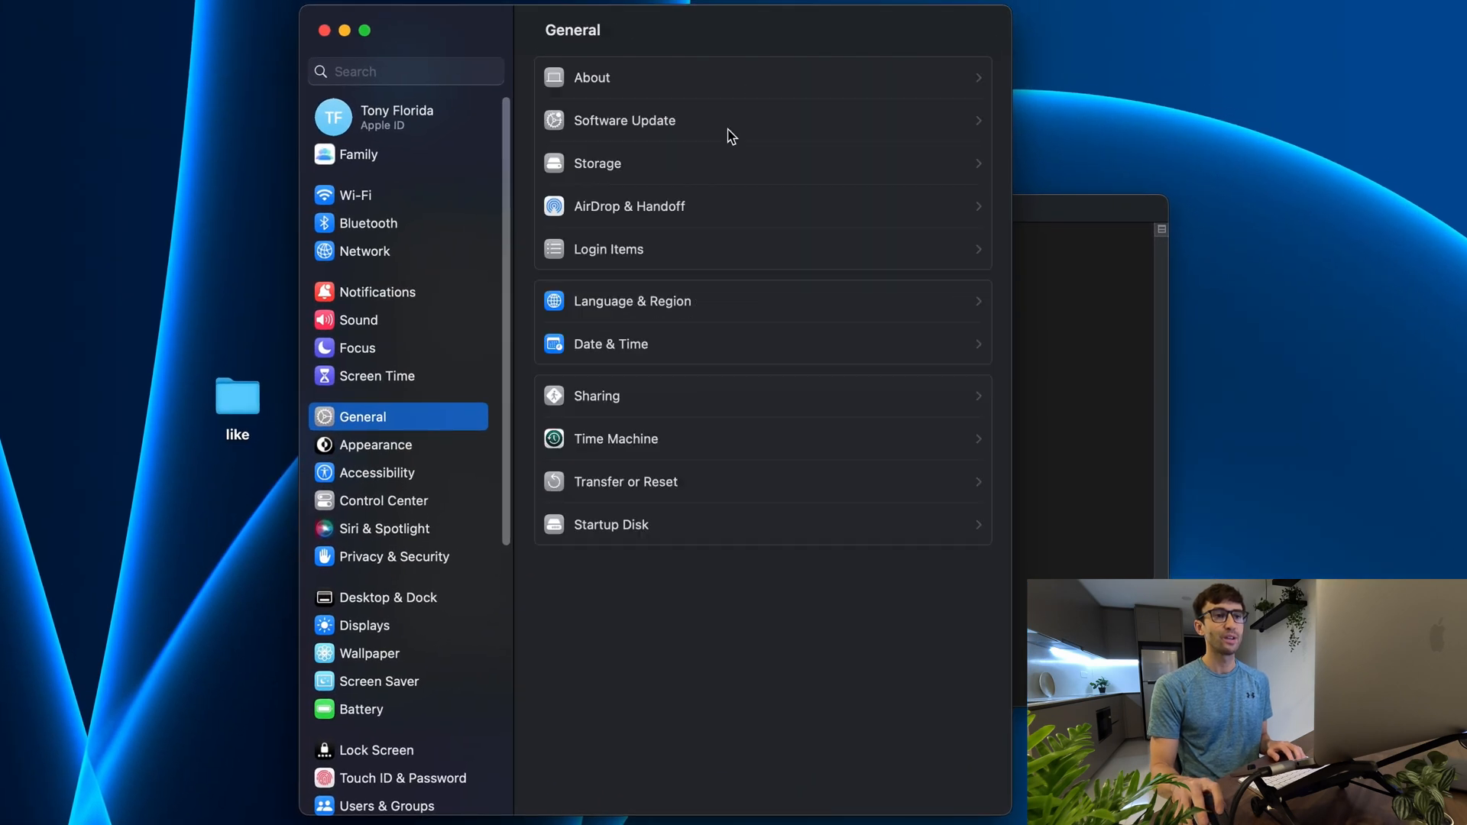
click(592, 76)
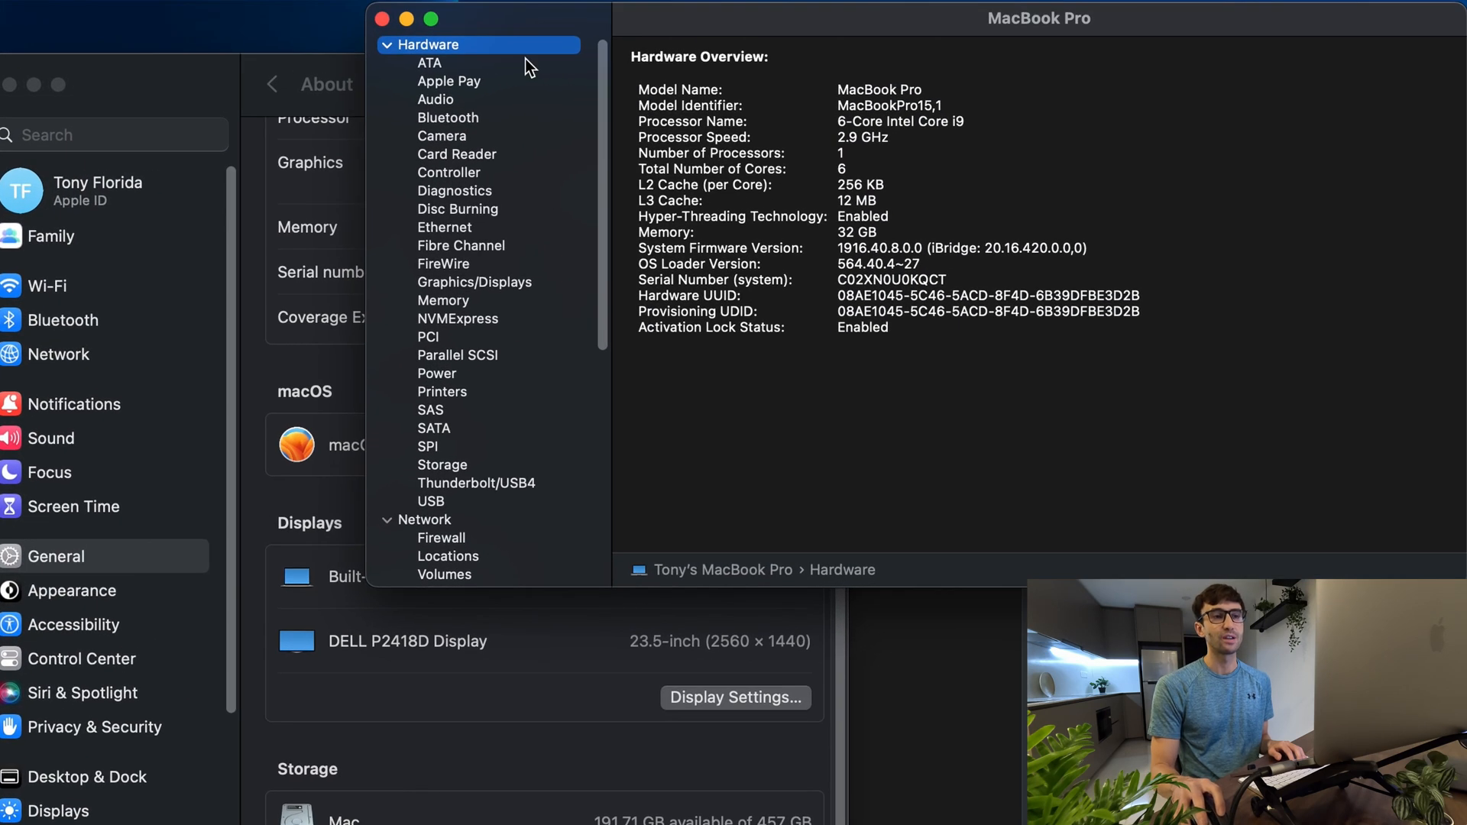
mouse_move(447, 385)
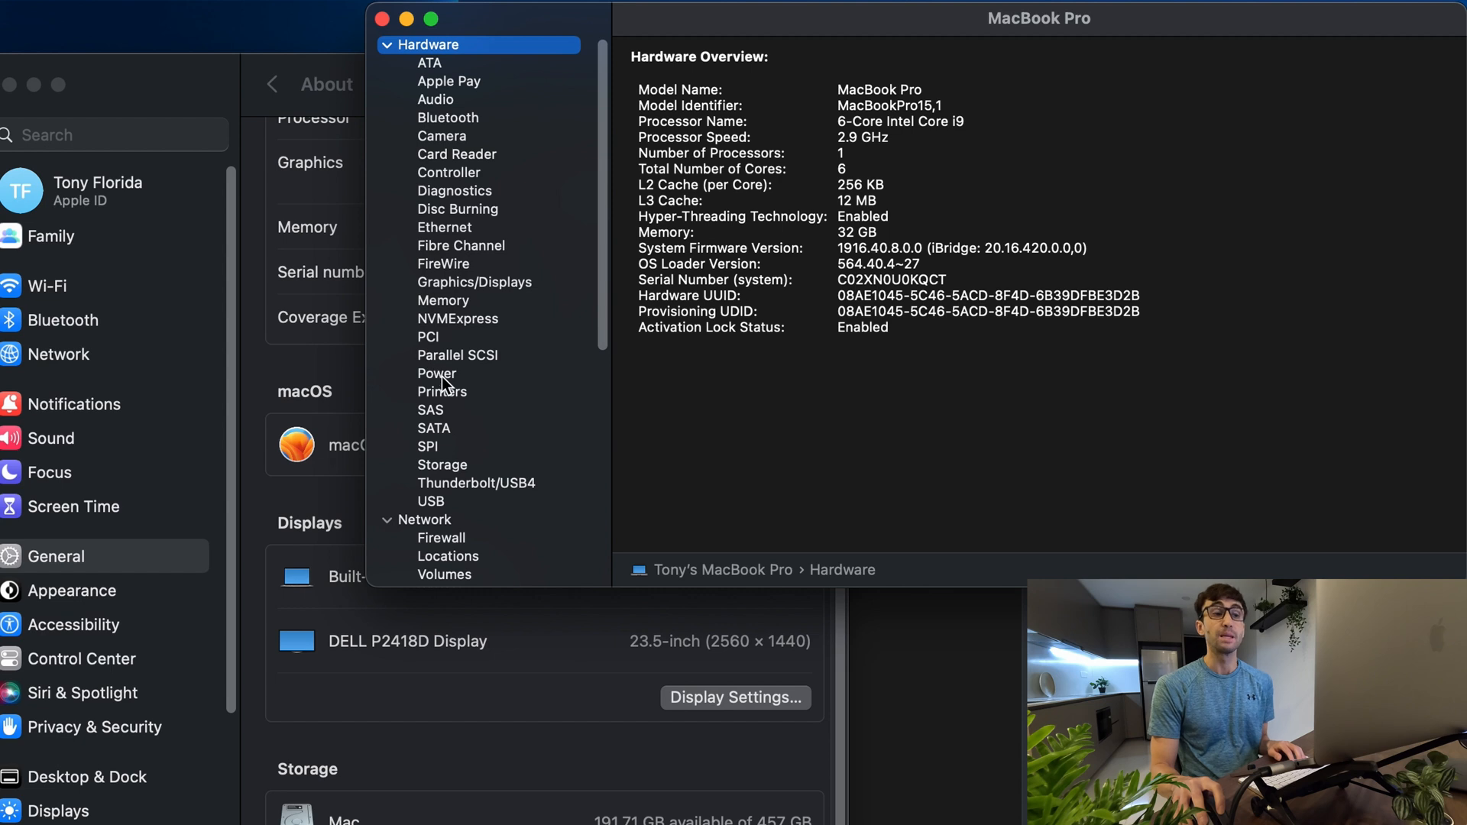
click(437, 373)
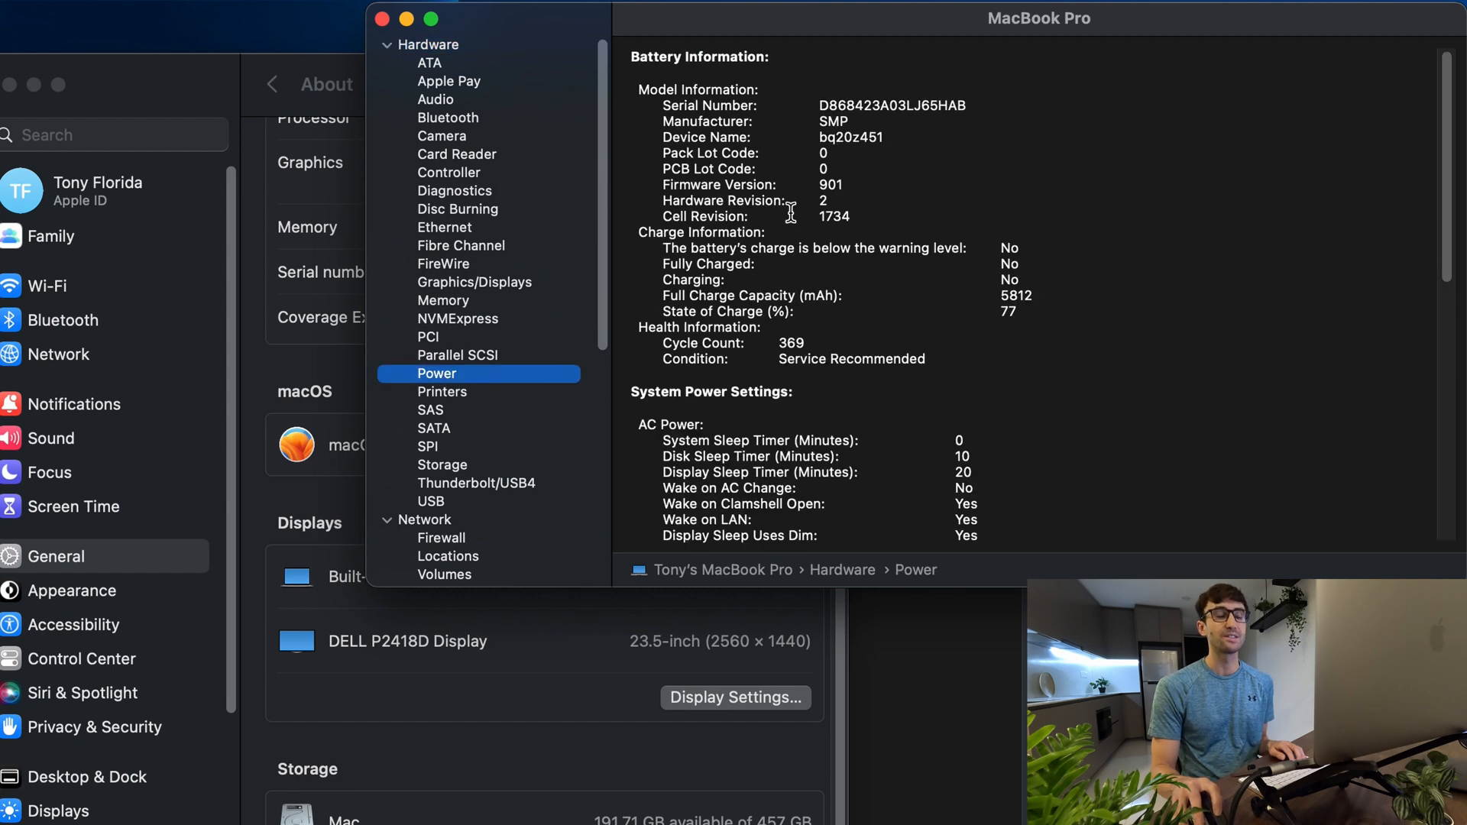
click(380, 17)
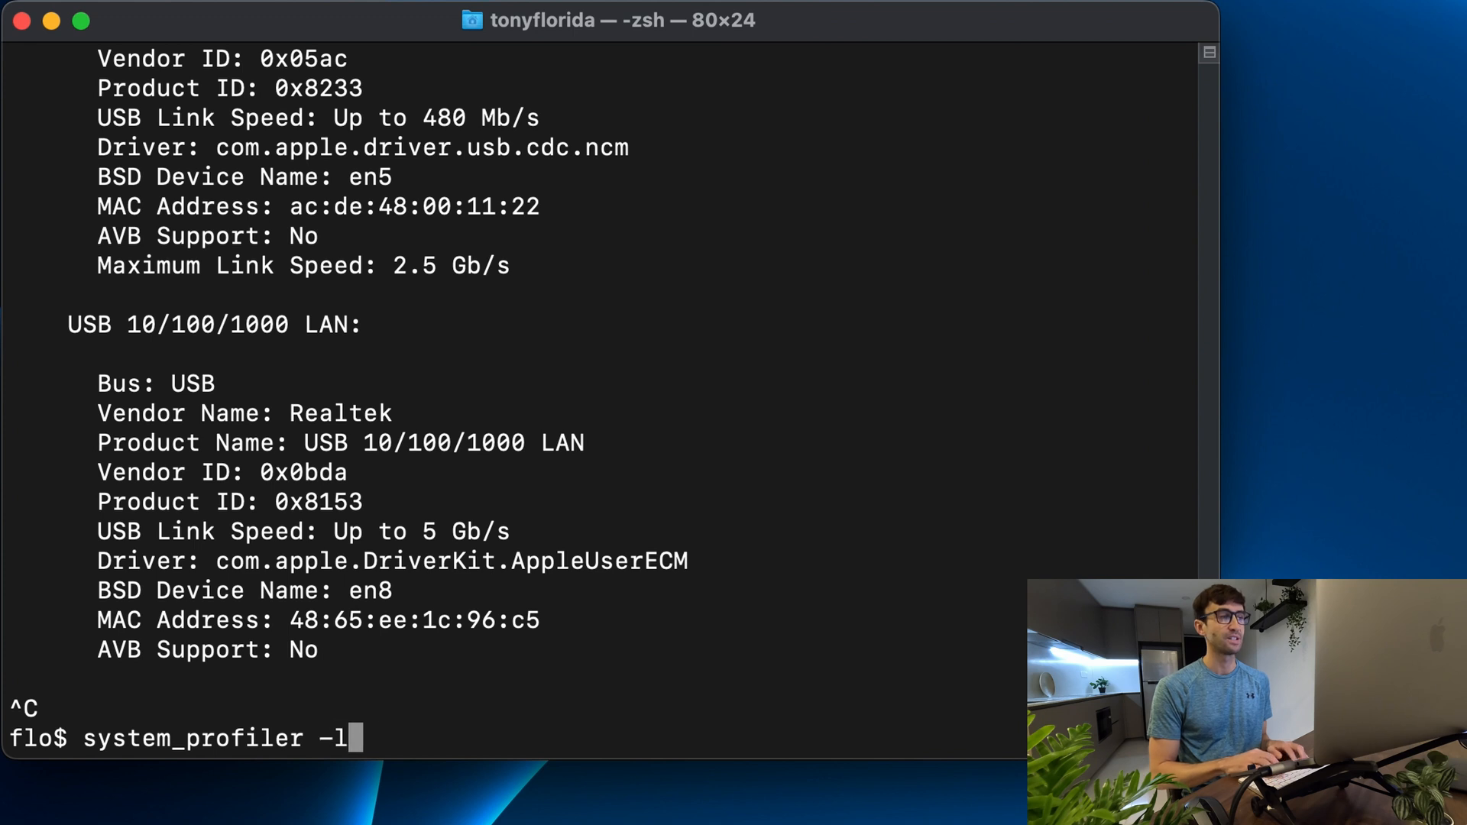
Step: Run system_profiler -listDataTypes and select SPPowerDataType in the output
text(istData)
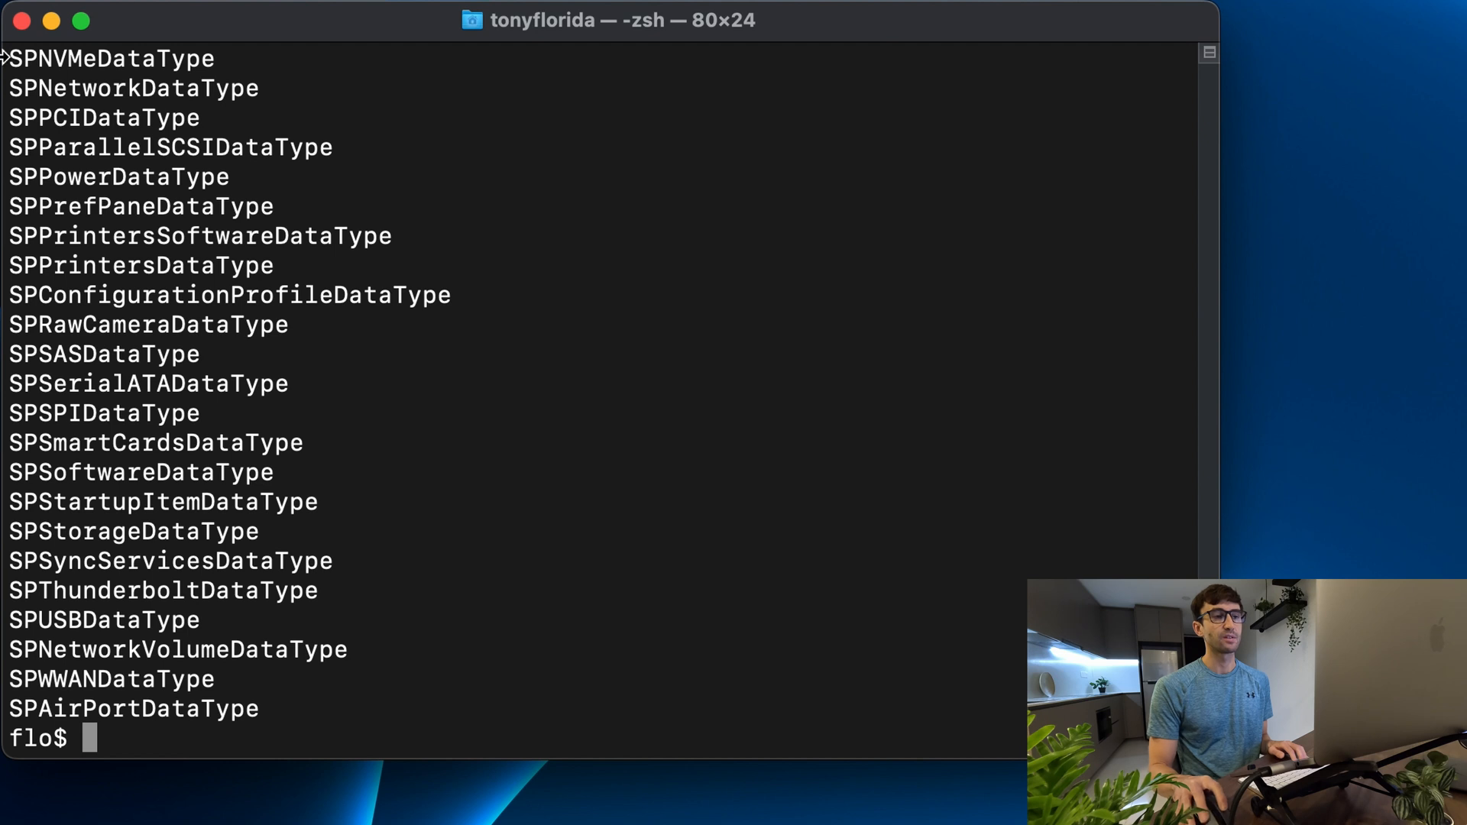
mouse_move(168, 184)
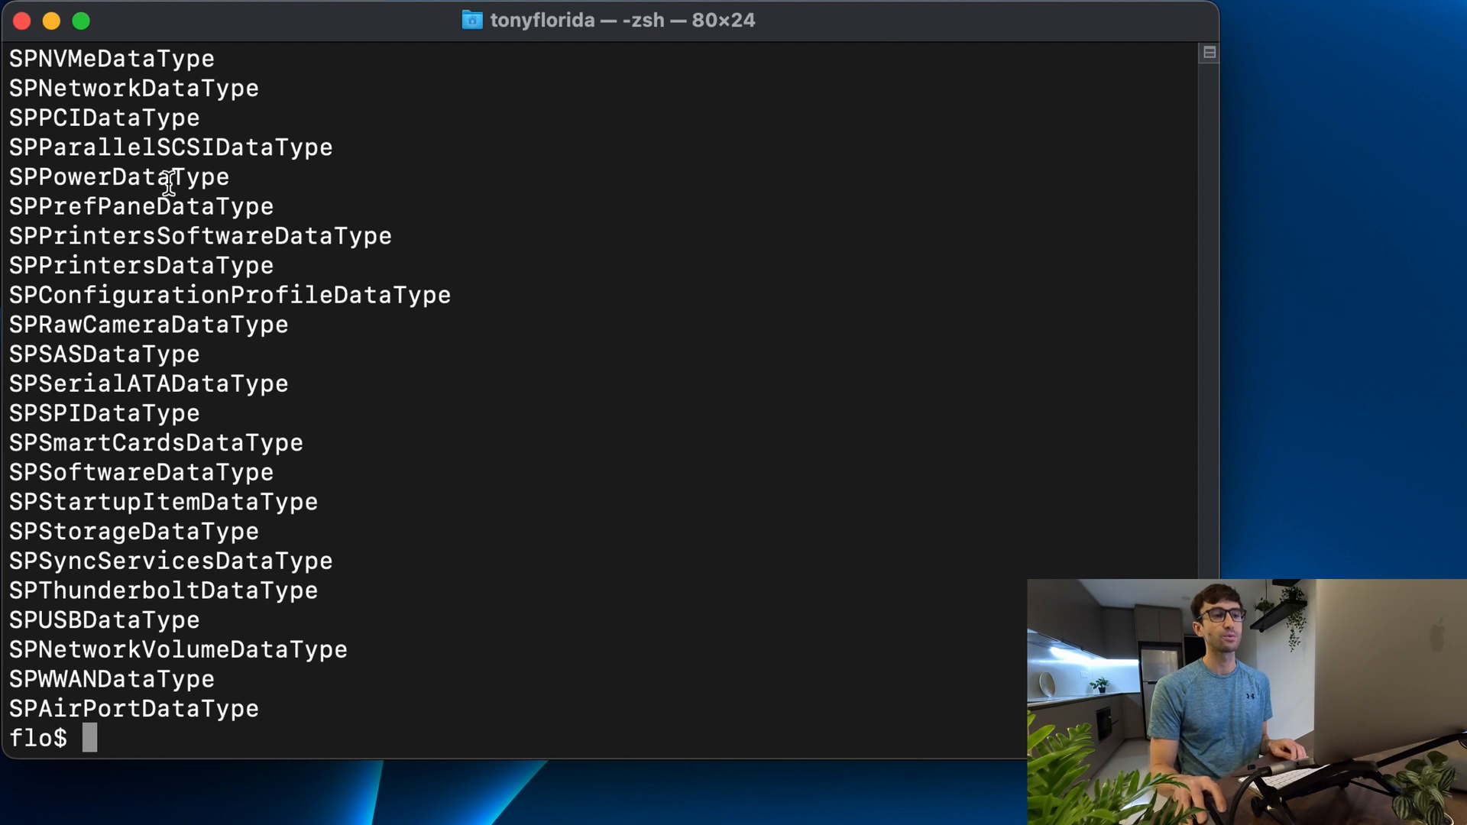
double_click(117, 176)
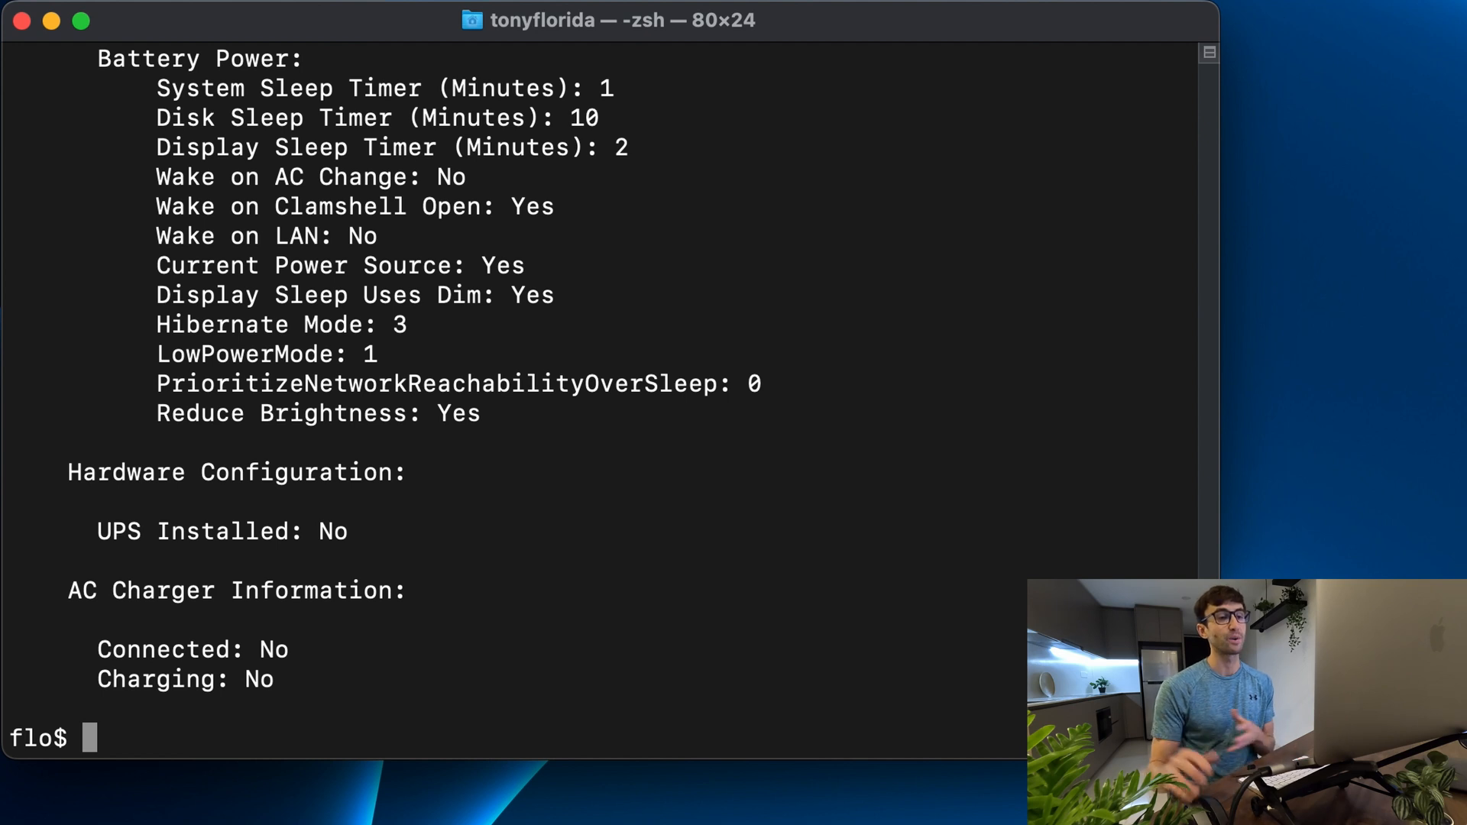
mouse_move(237, 608)
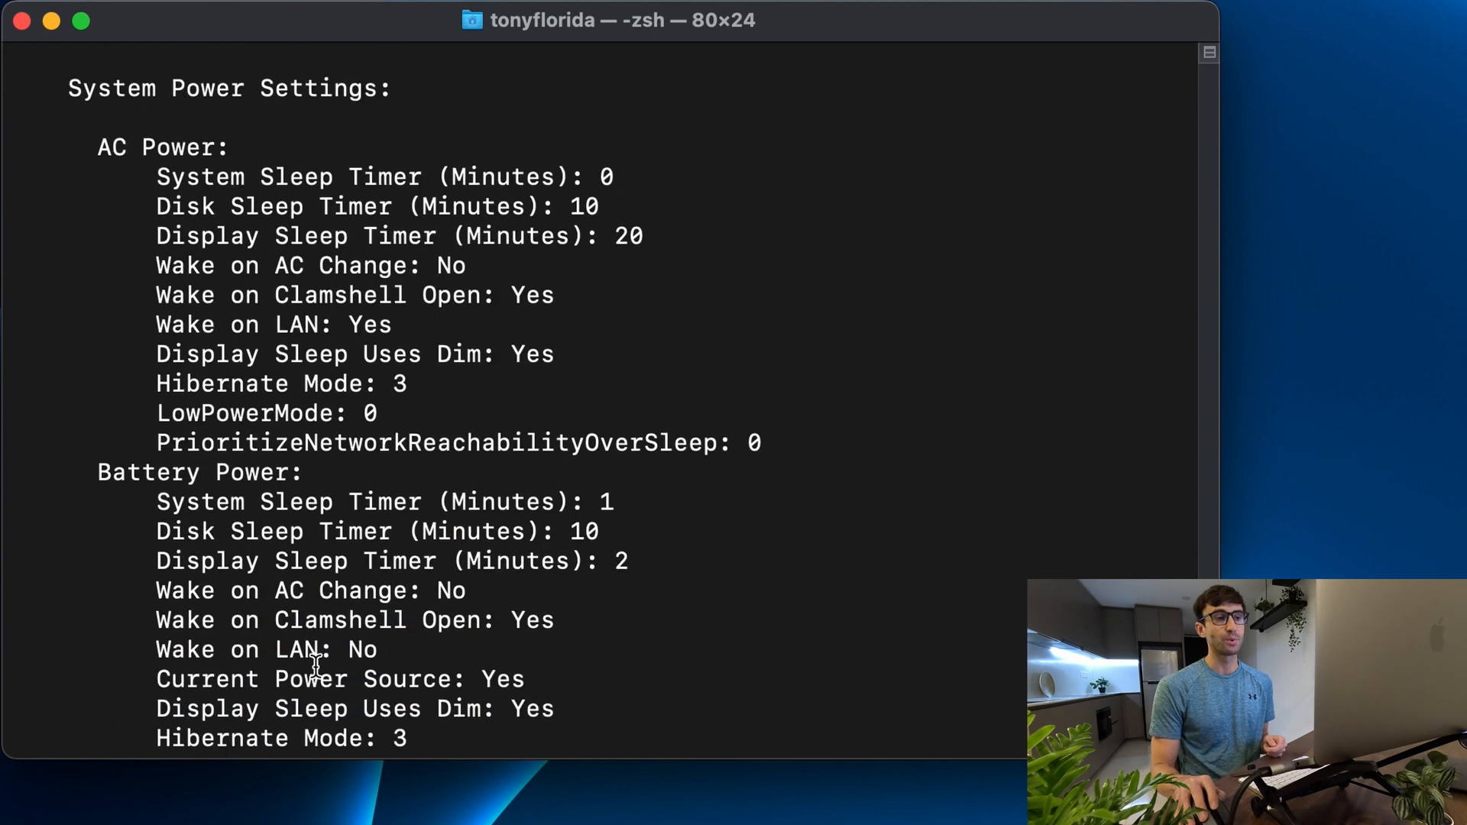
Step: Scroll the SPPowerDataType report, highlighting cycle count 369, battery condition and full charge capacity 5812
scroll(down, 3)
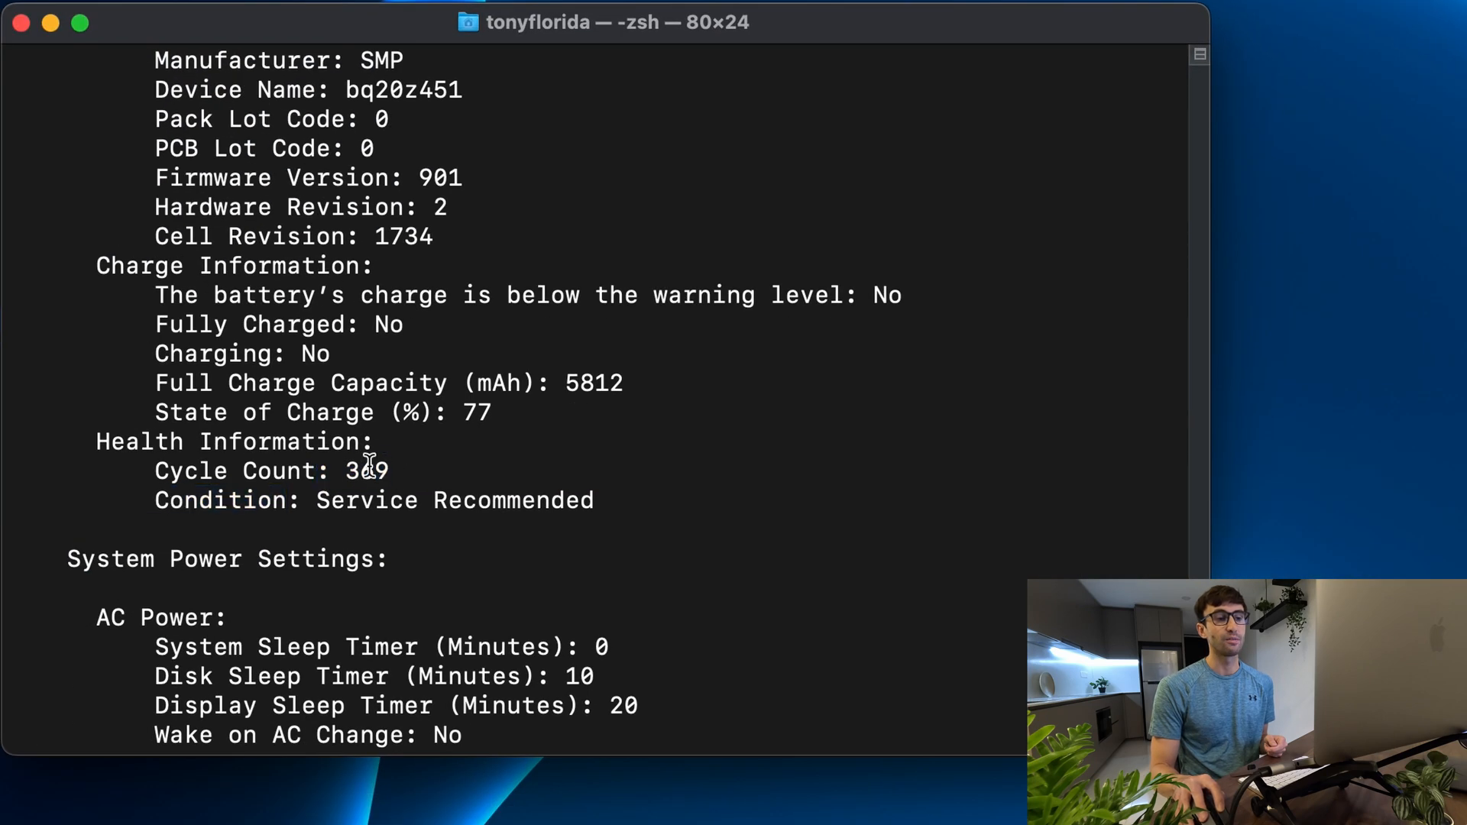
double_click(366, 470)
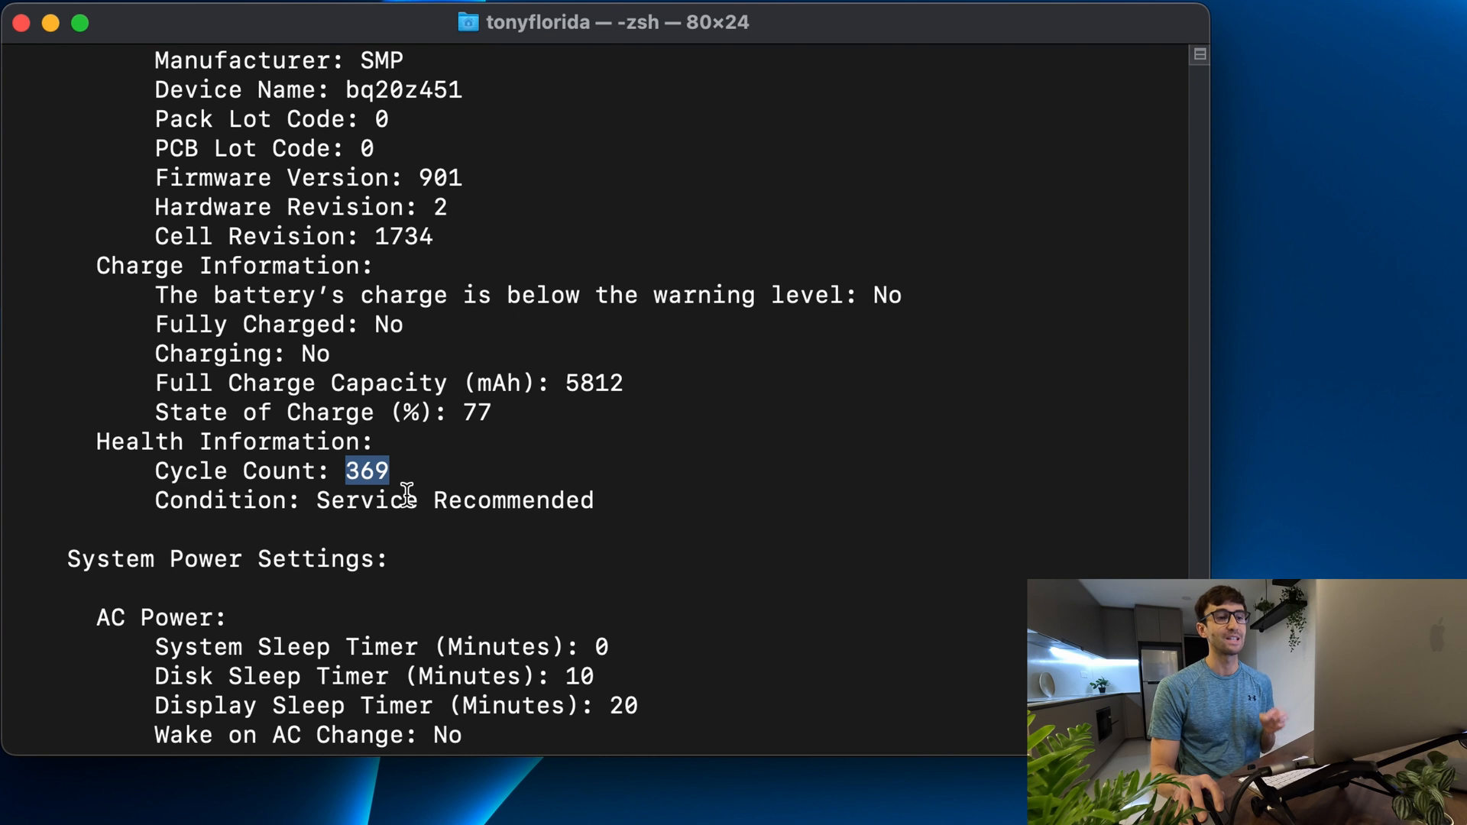
double_click(367, 500)
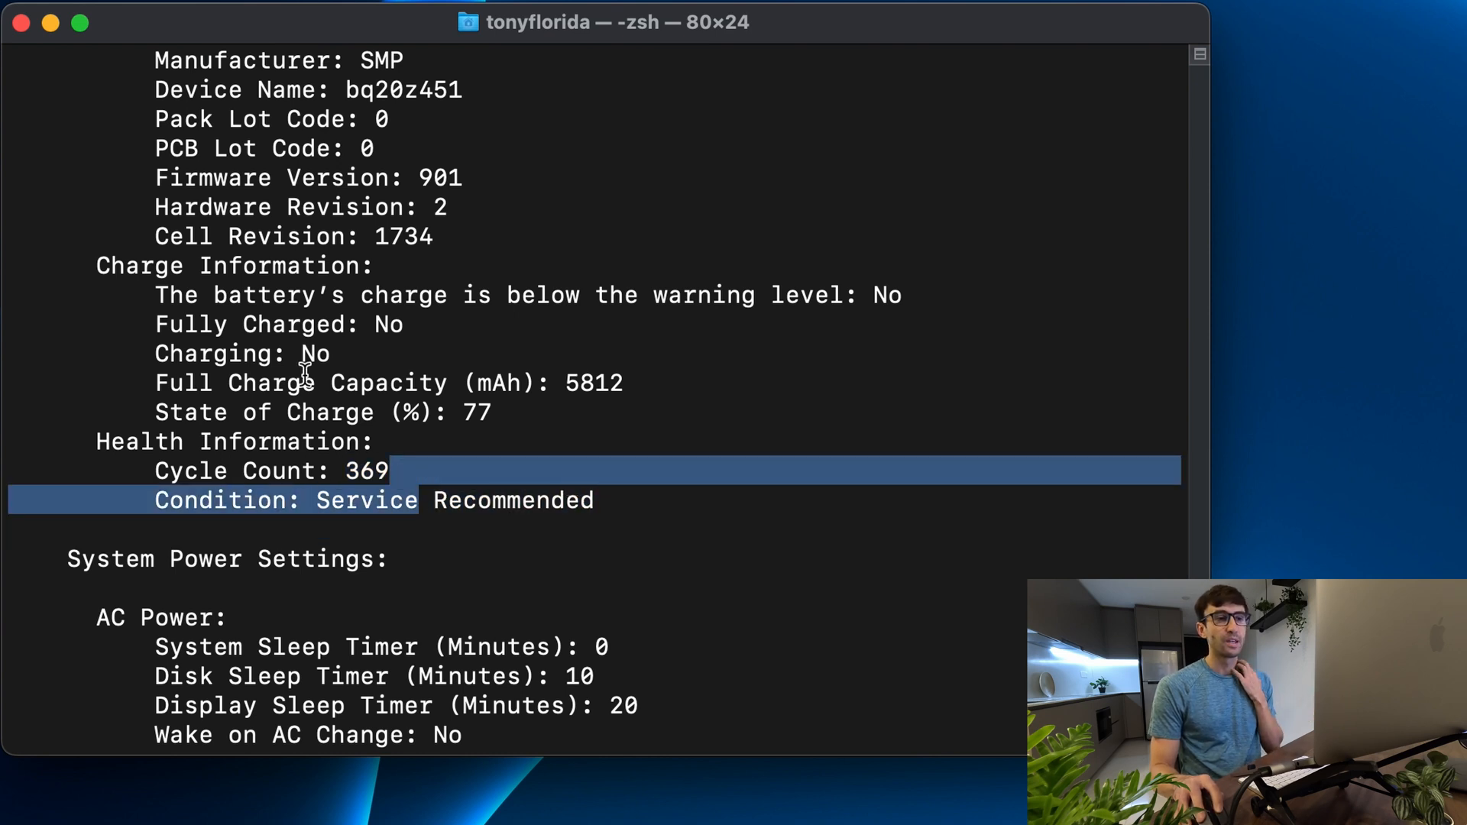
double_click(593, 382)
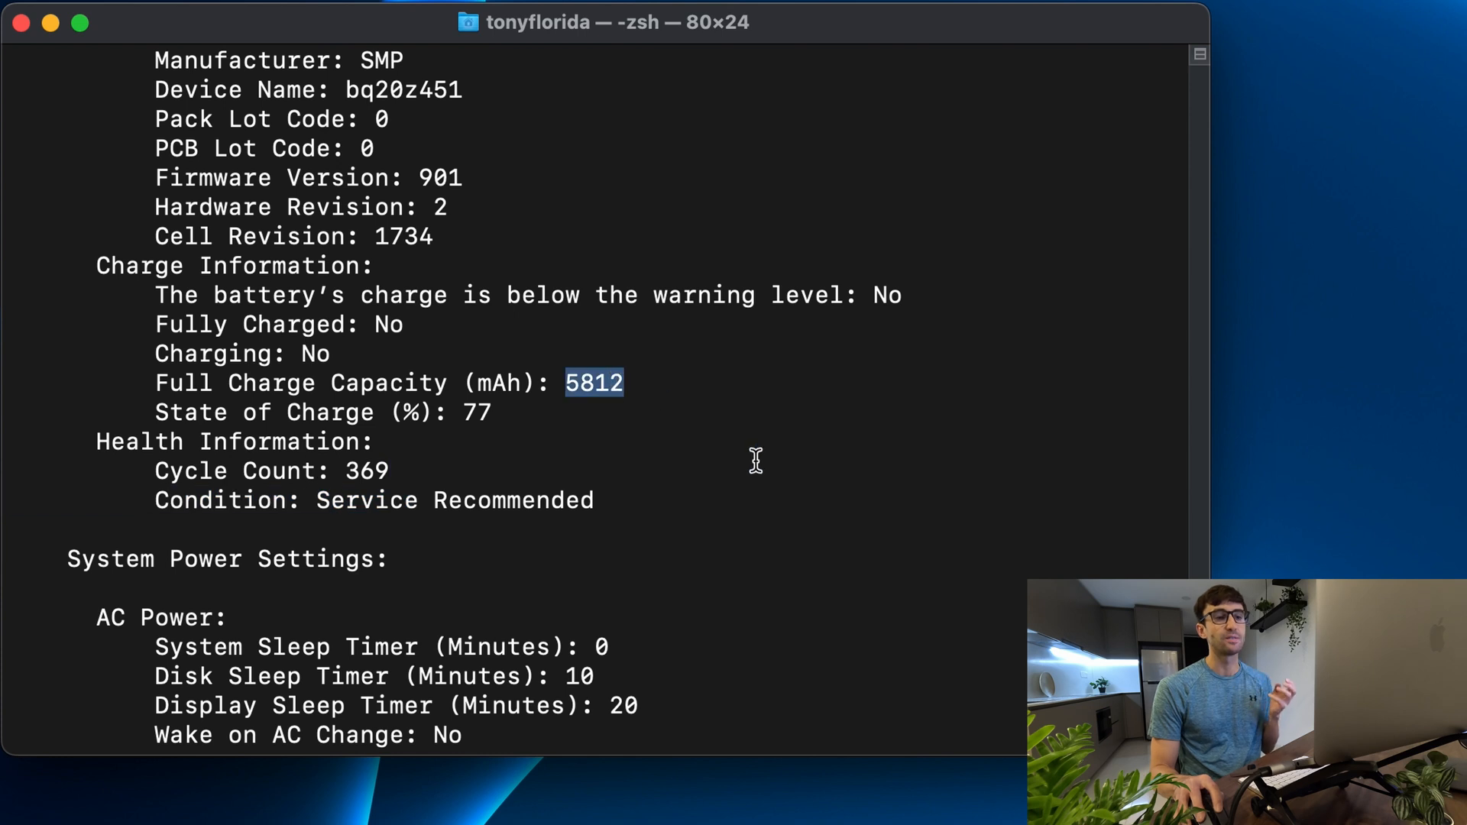
mouse_move(748, 461)
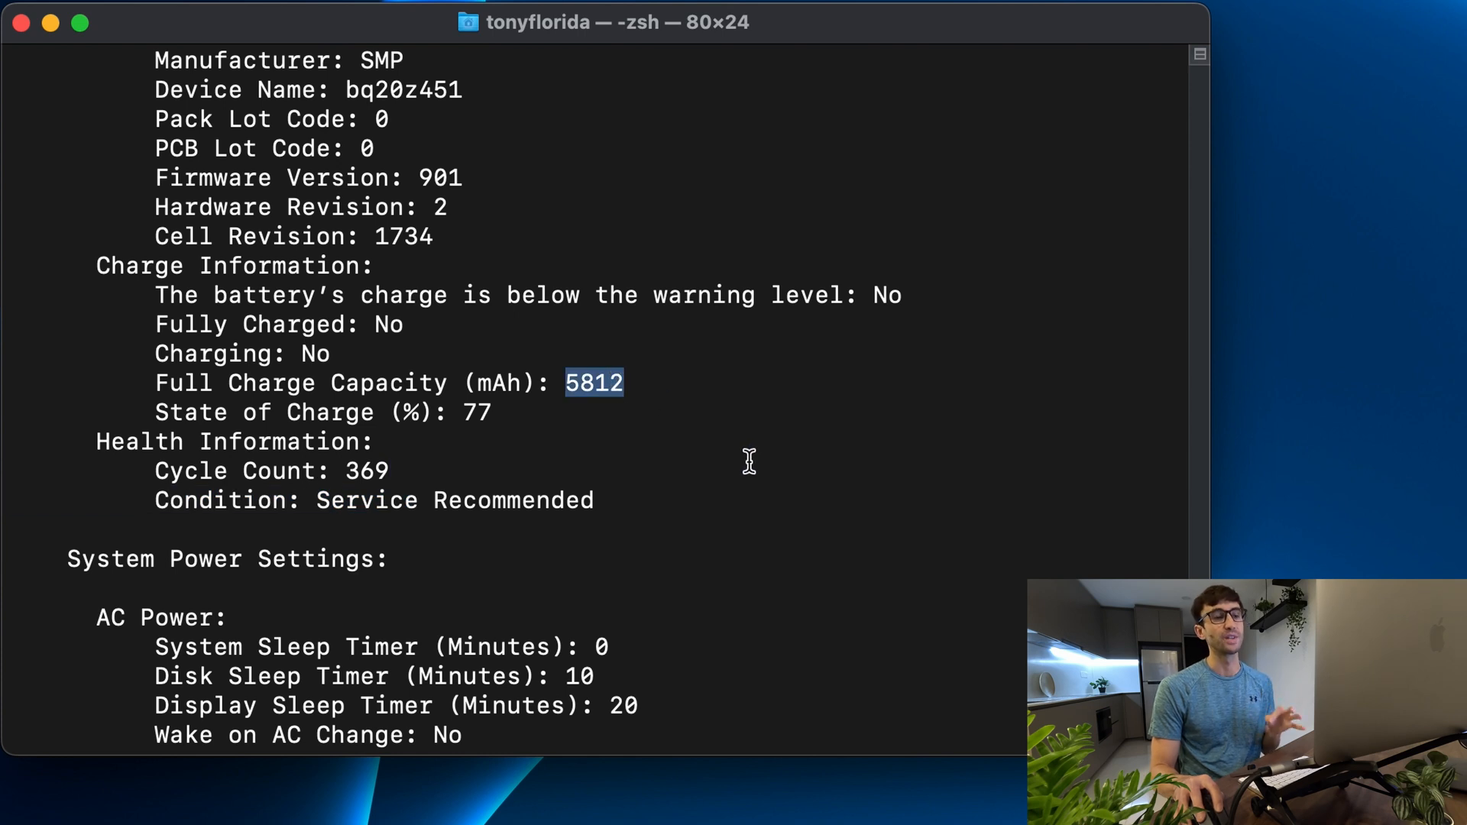
mouse_move(743, 509)
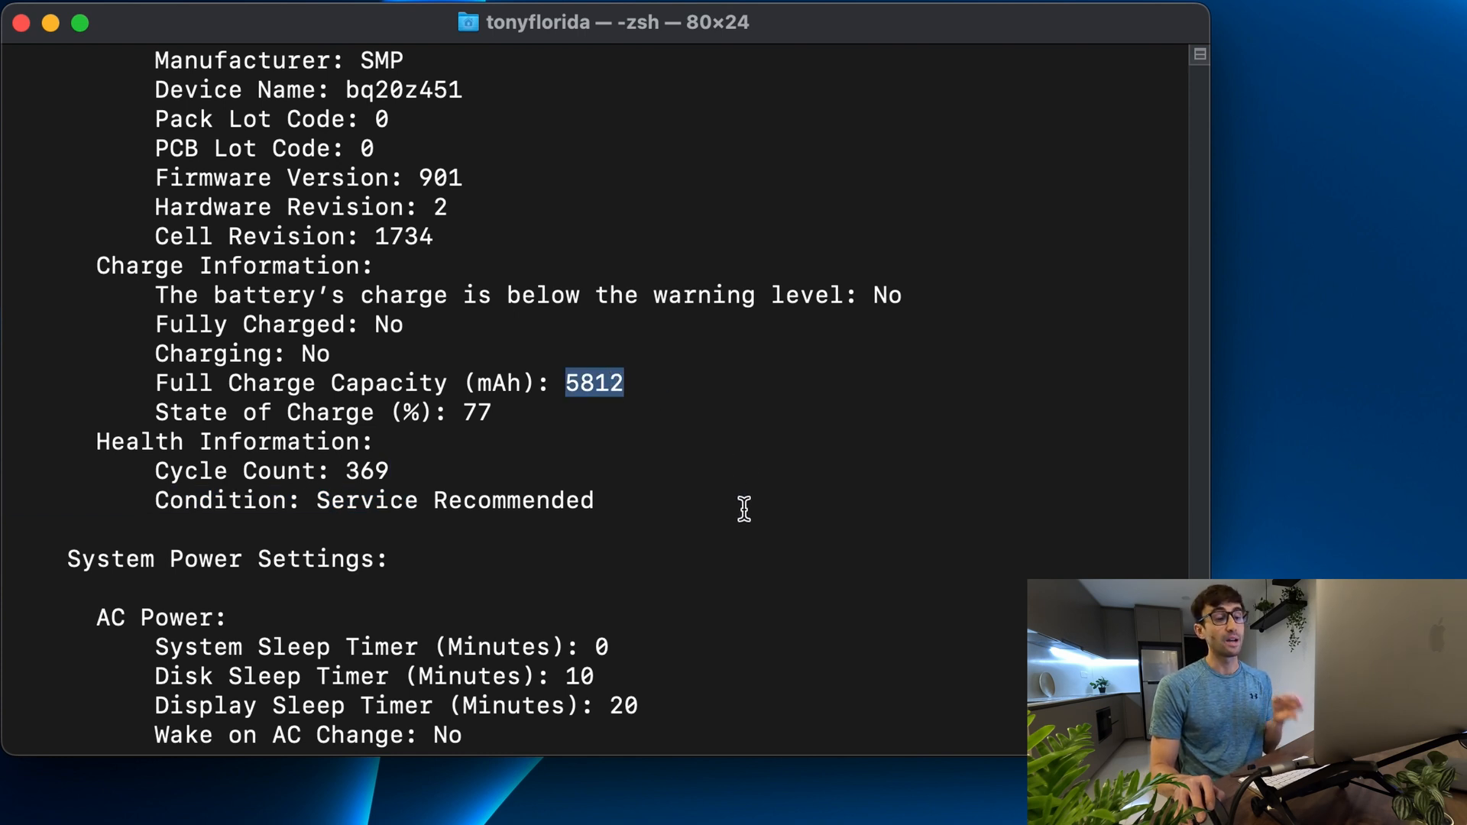
scroll(down, 3)
text(system_profiler SPPowerDataType)
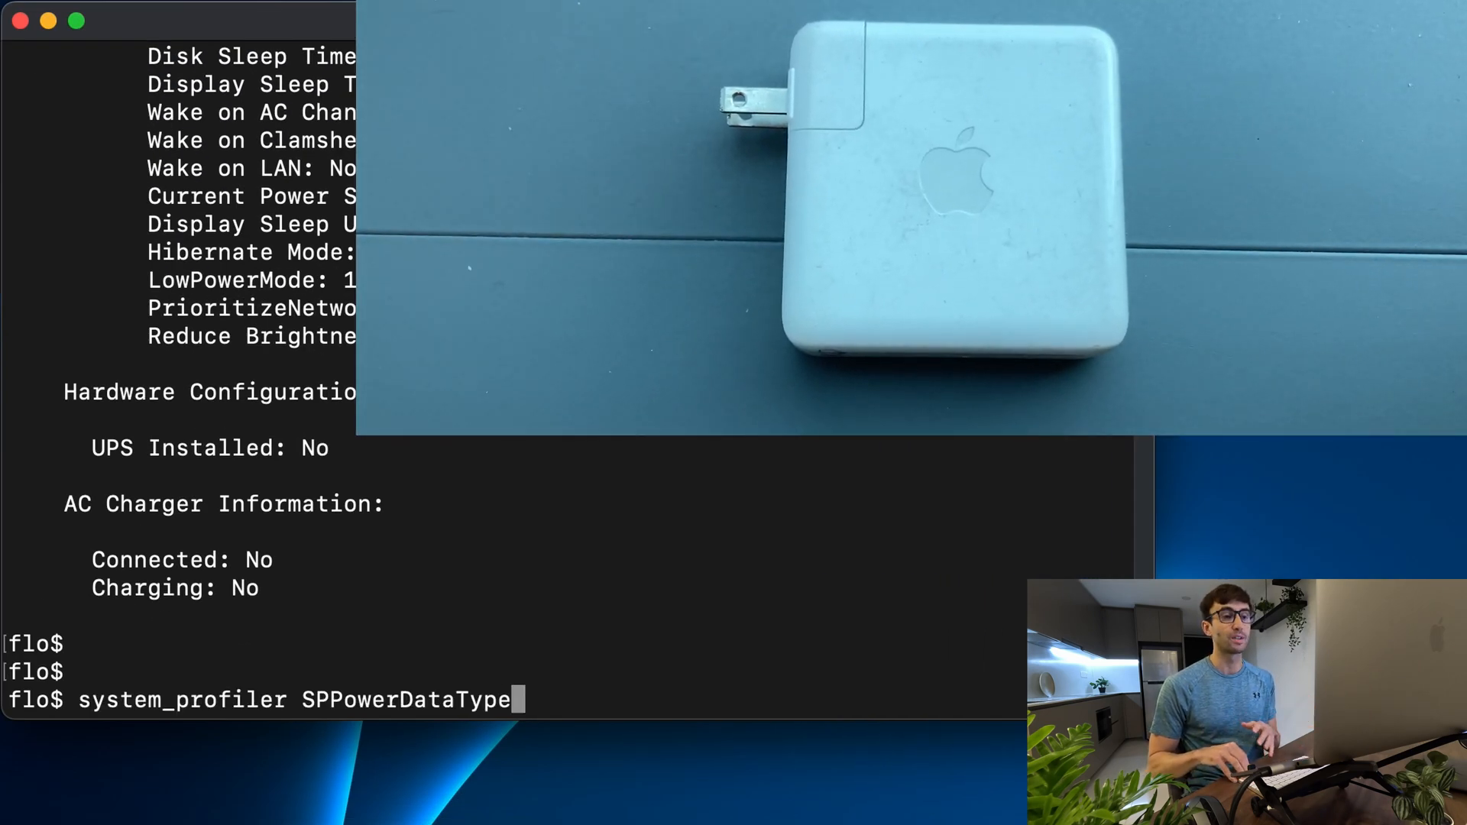
key(enter)
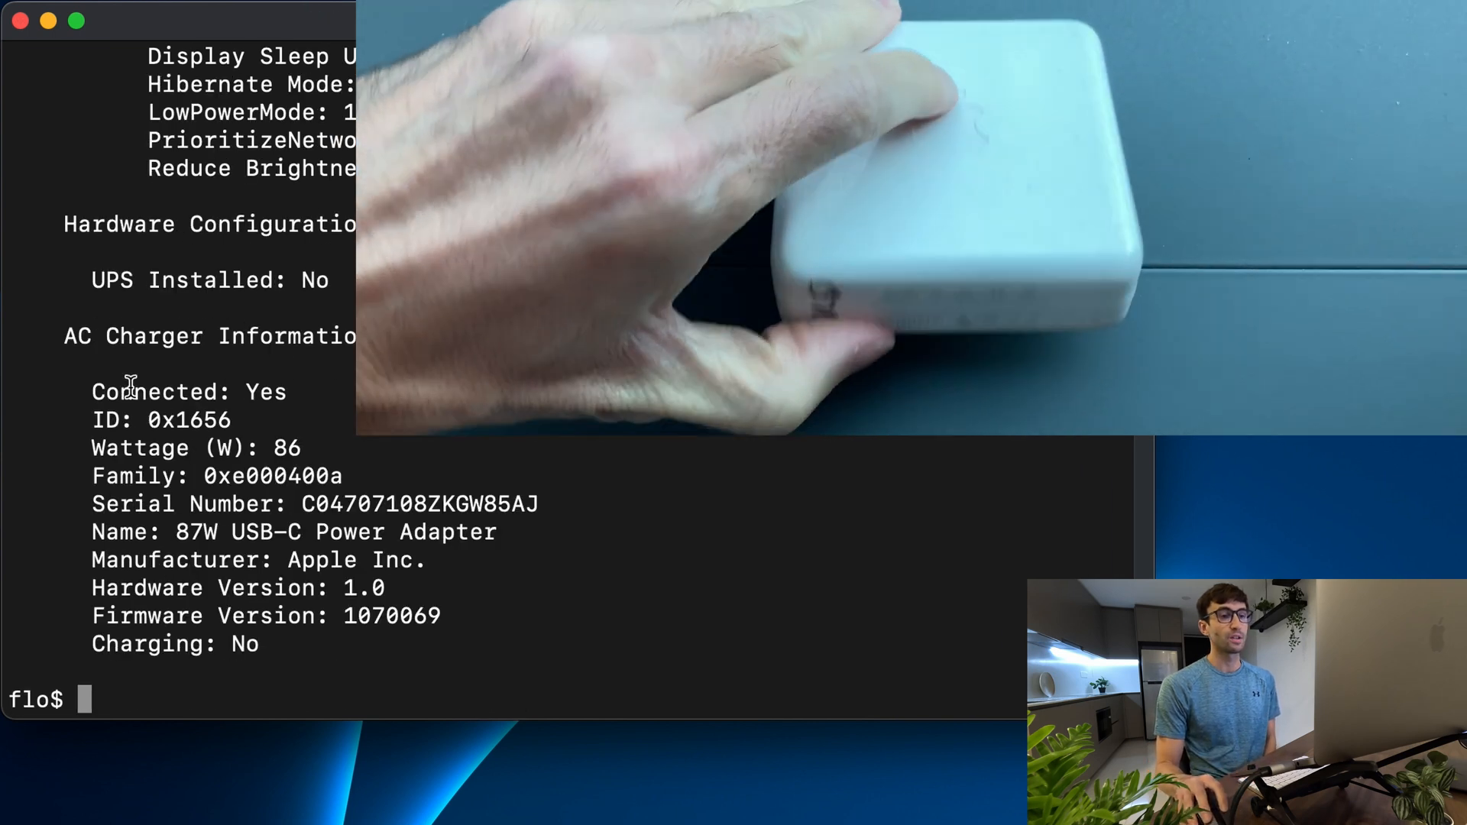
double_click(189, 392)
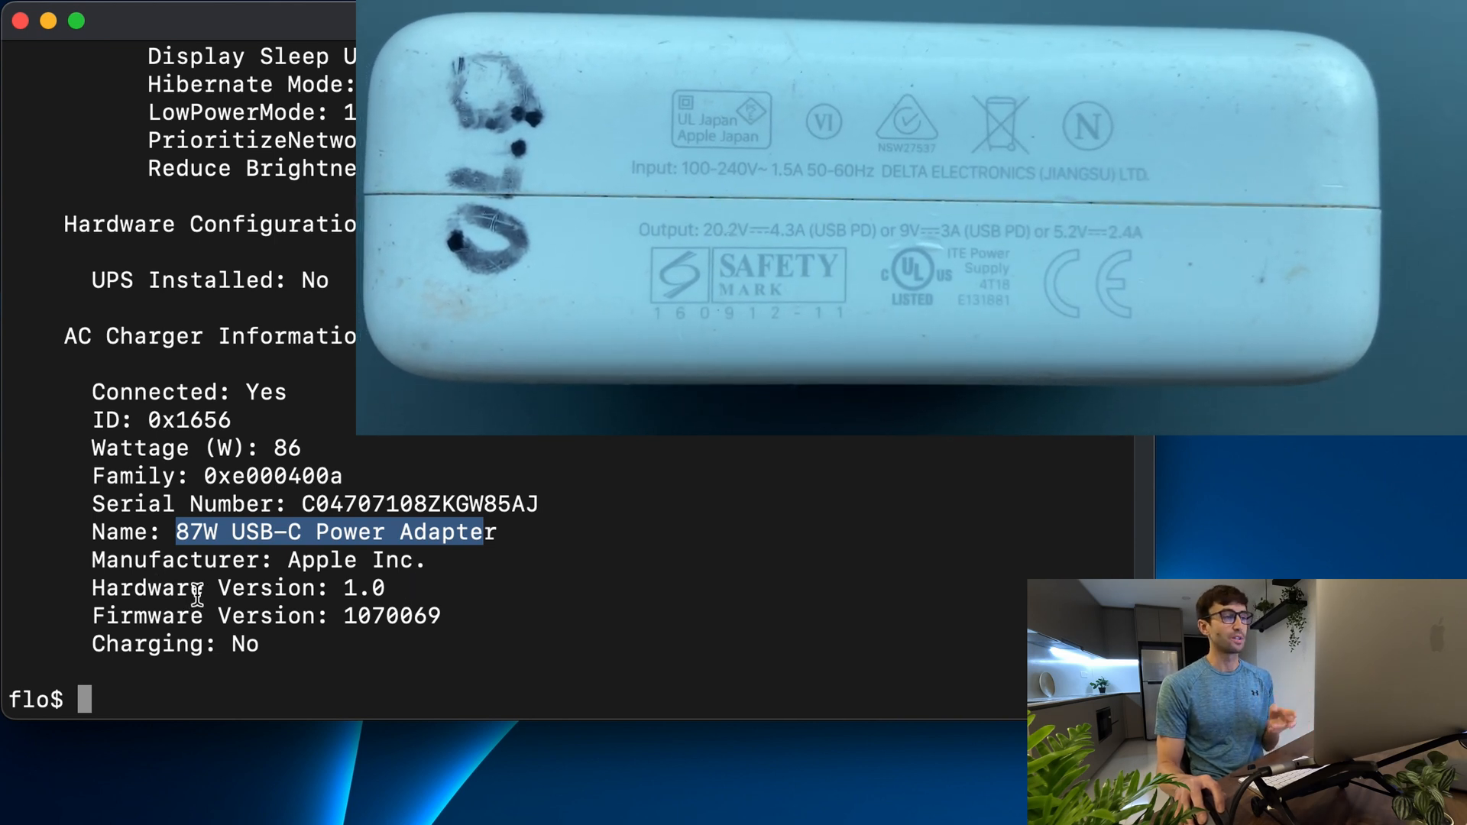
mouse_move(65, 482)
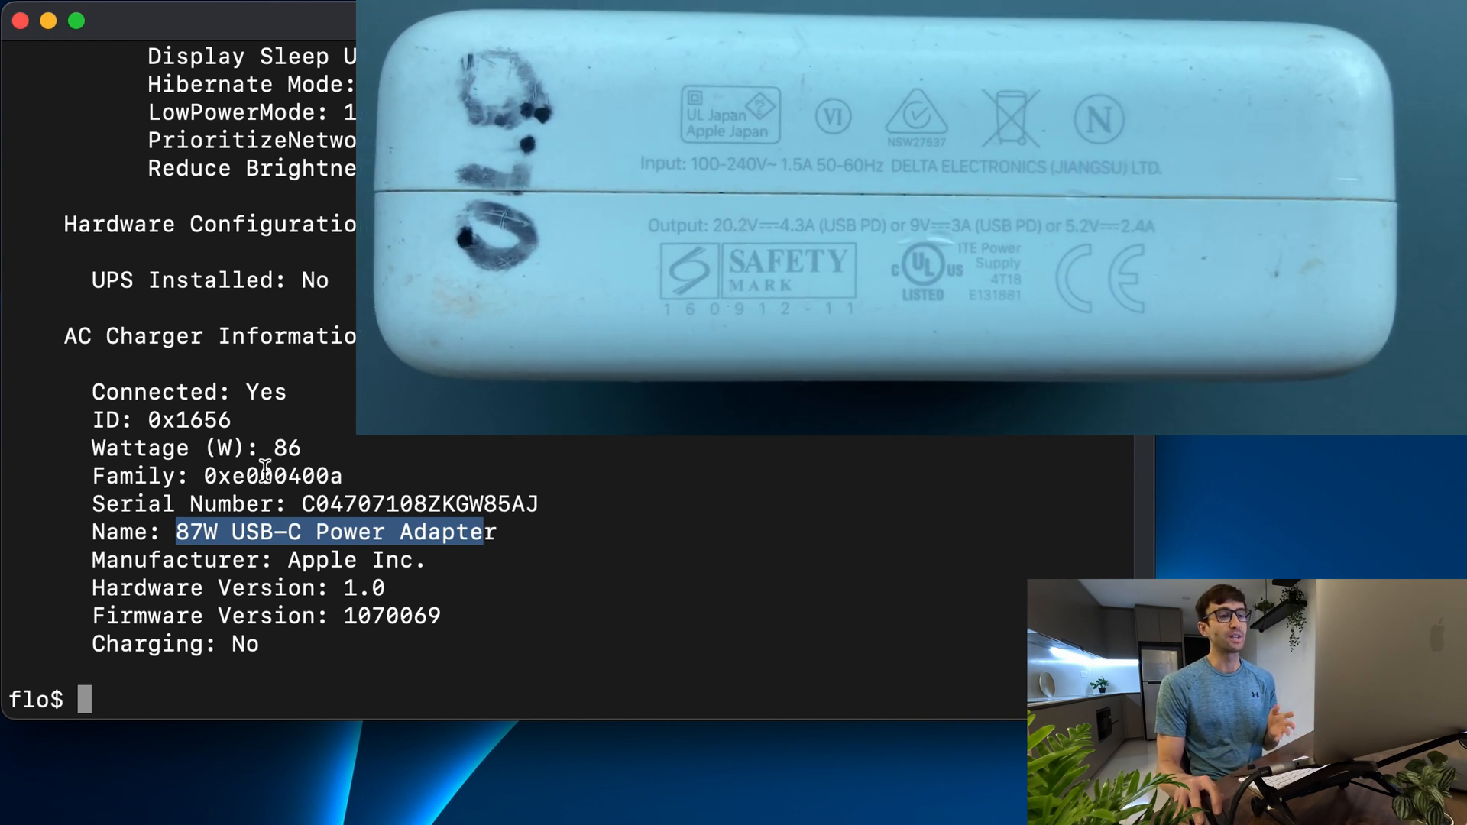
double_click(286, 447)
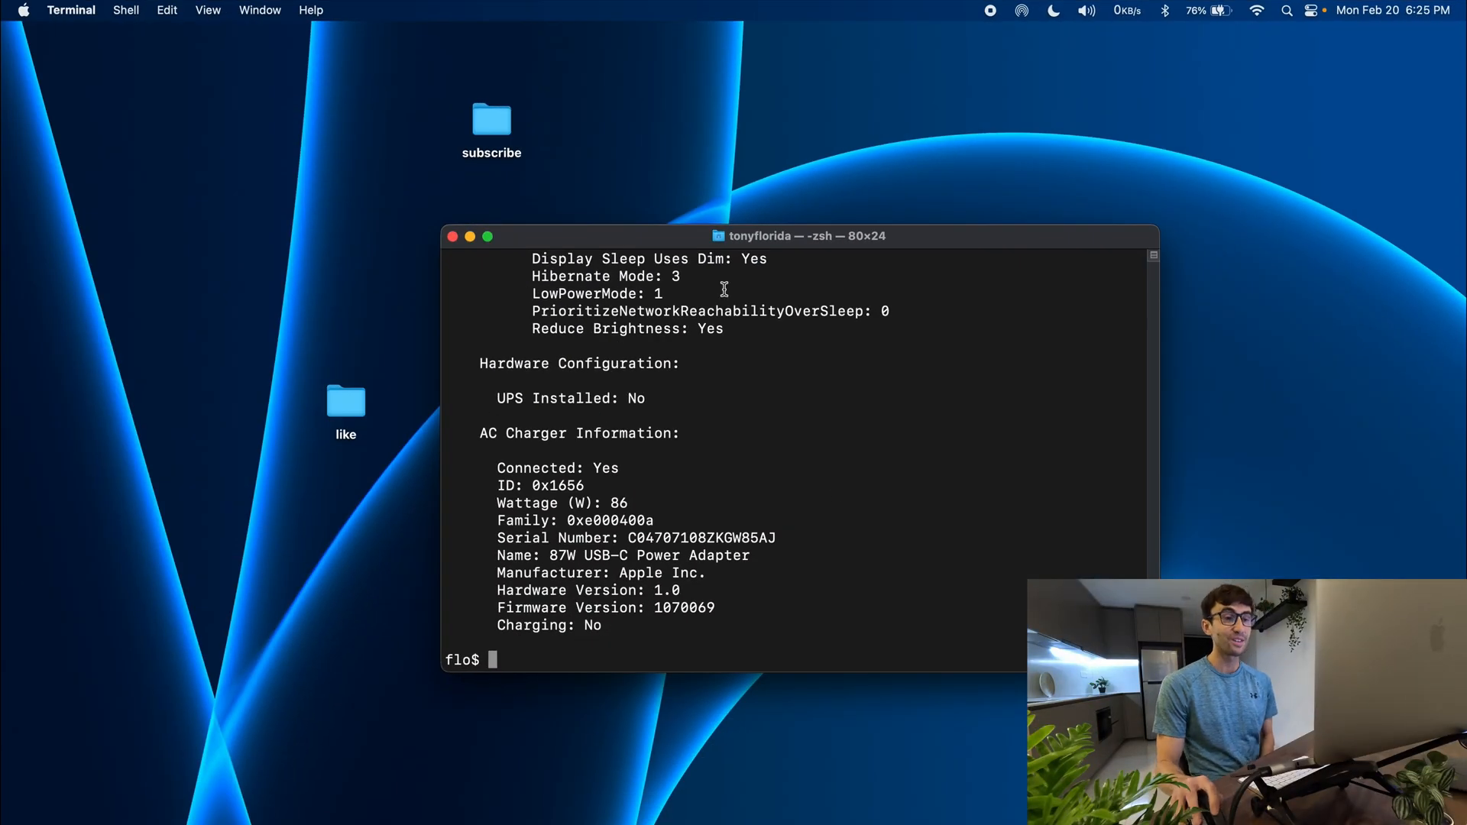
Step: Run system_profiler SPPowerDataType and select the power bank's 18 W charger details
text(system_profiler SPPowerDataType)
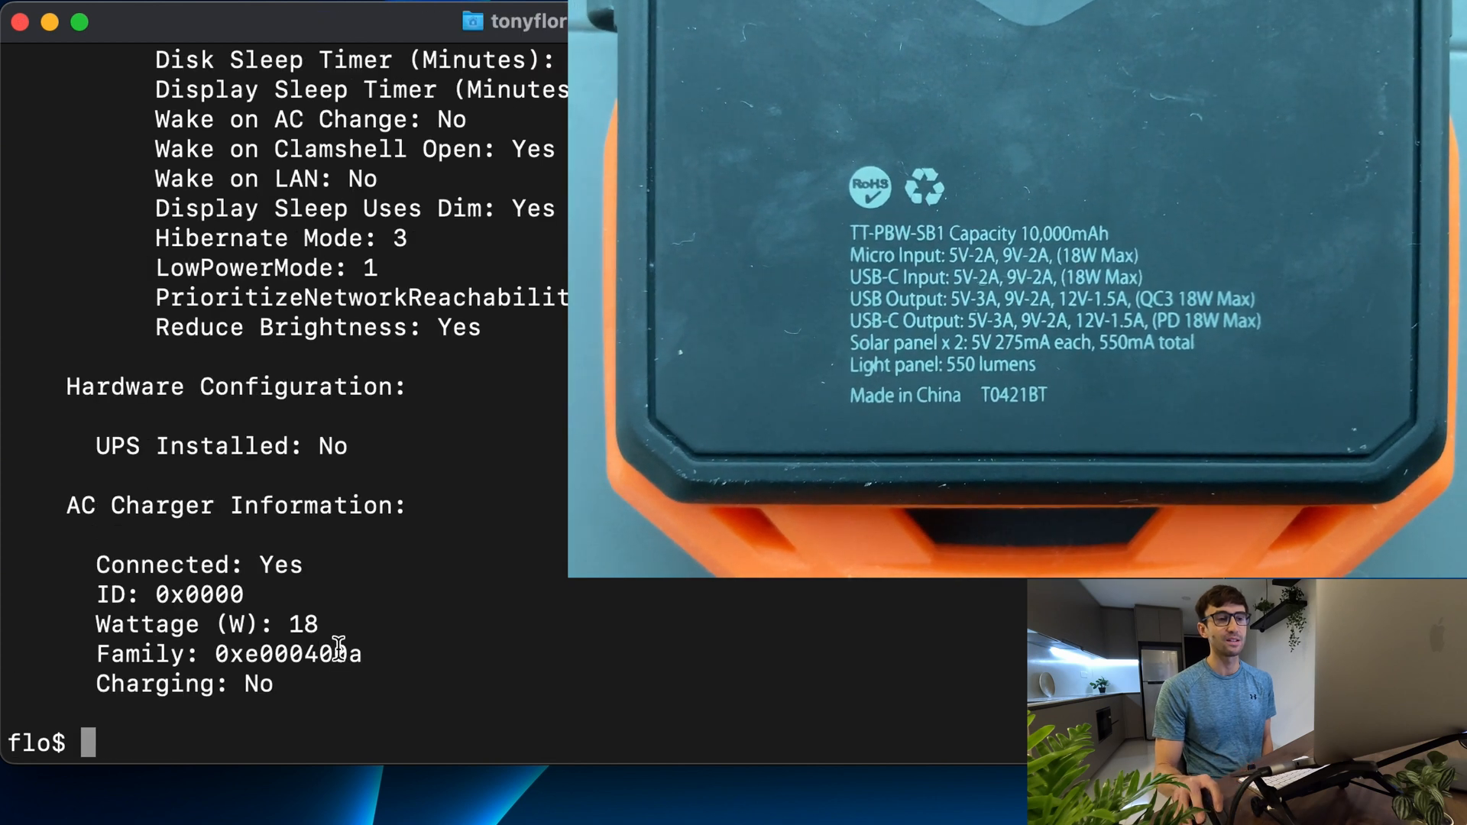
double_click(197, 593)
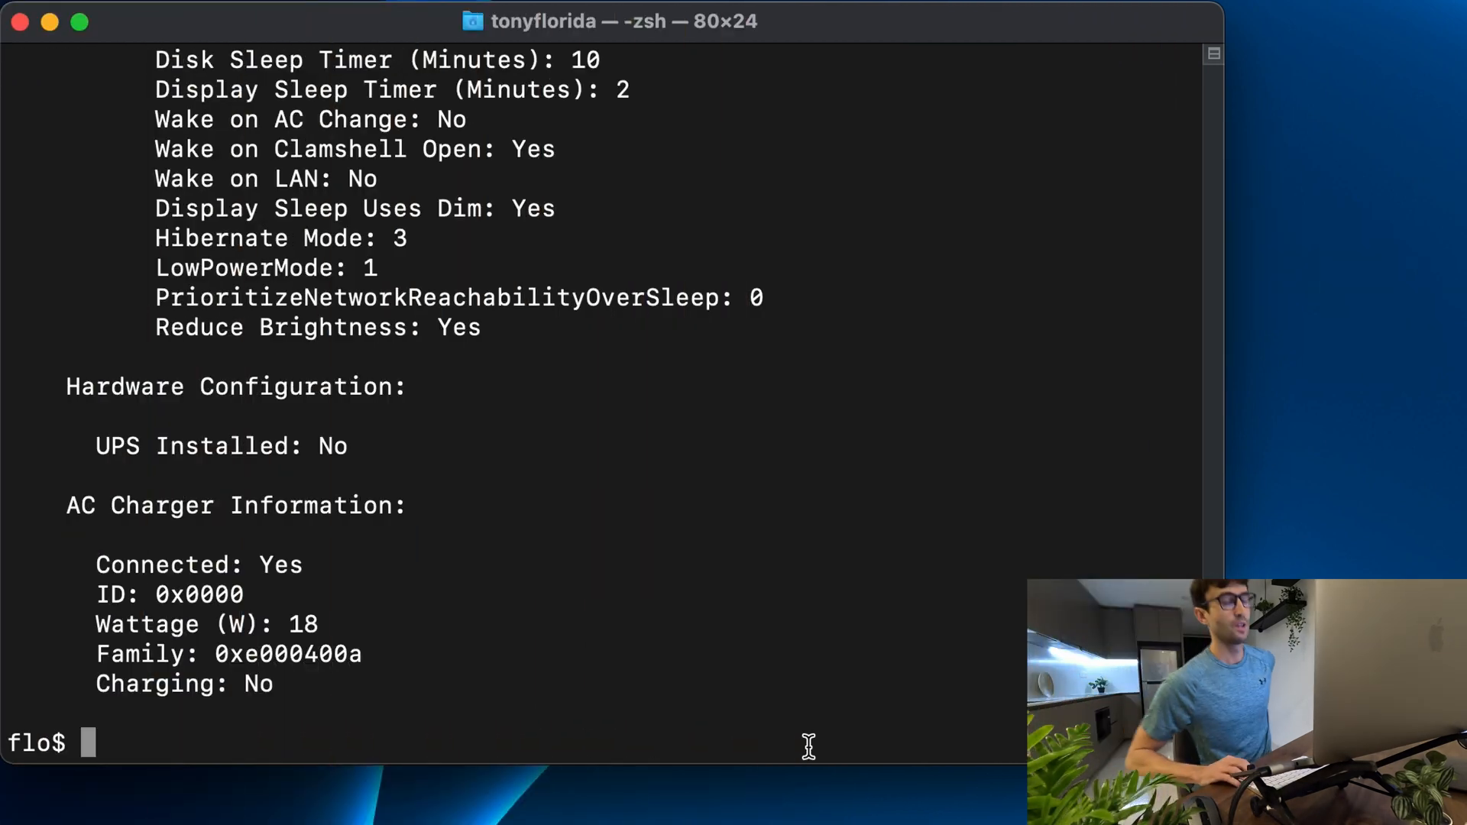
Step: Rerun system_profiler SPPowerDataType after swapping chargers, showing the 5 W charger
text(system_profiler SPPowerDataType)
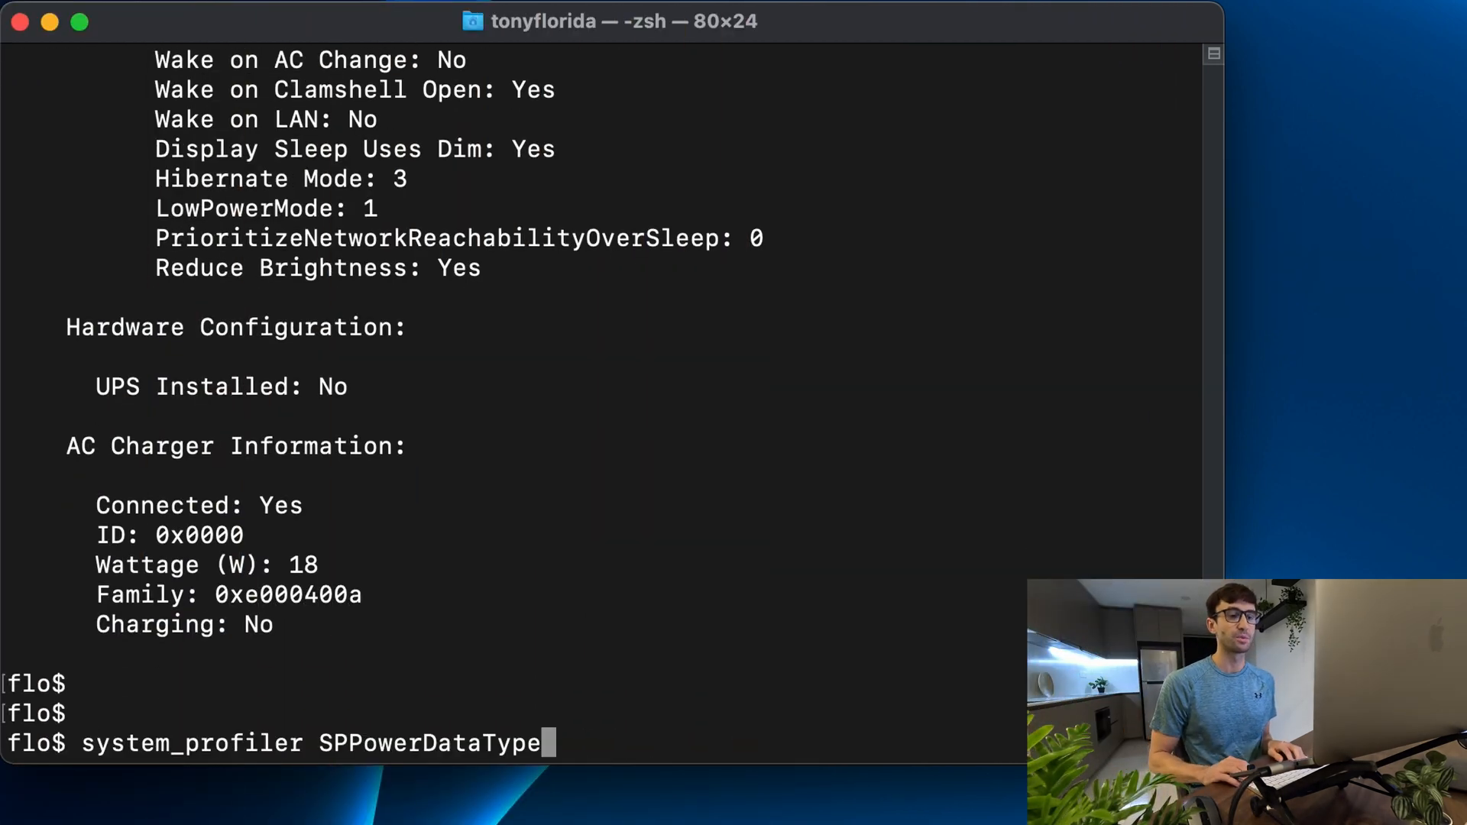
key(Return)
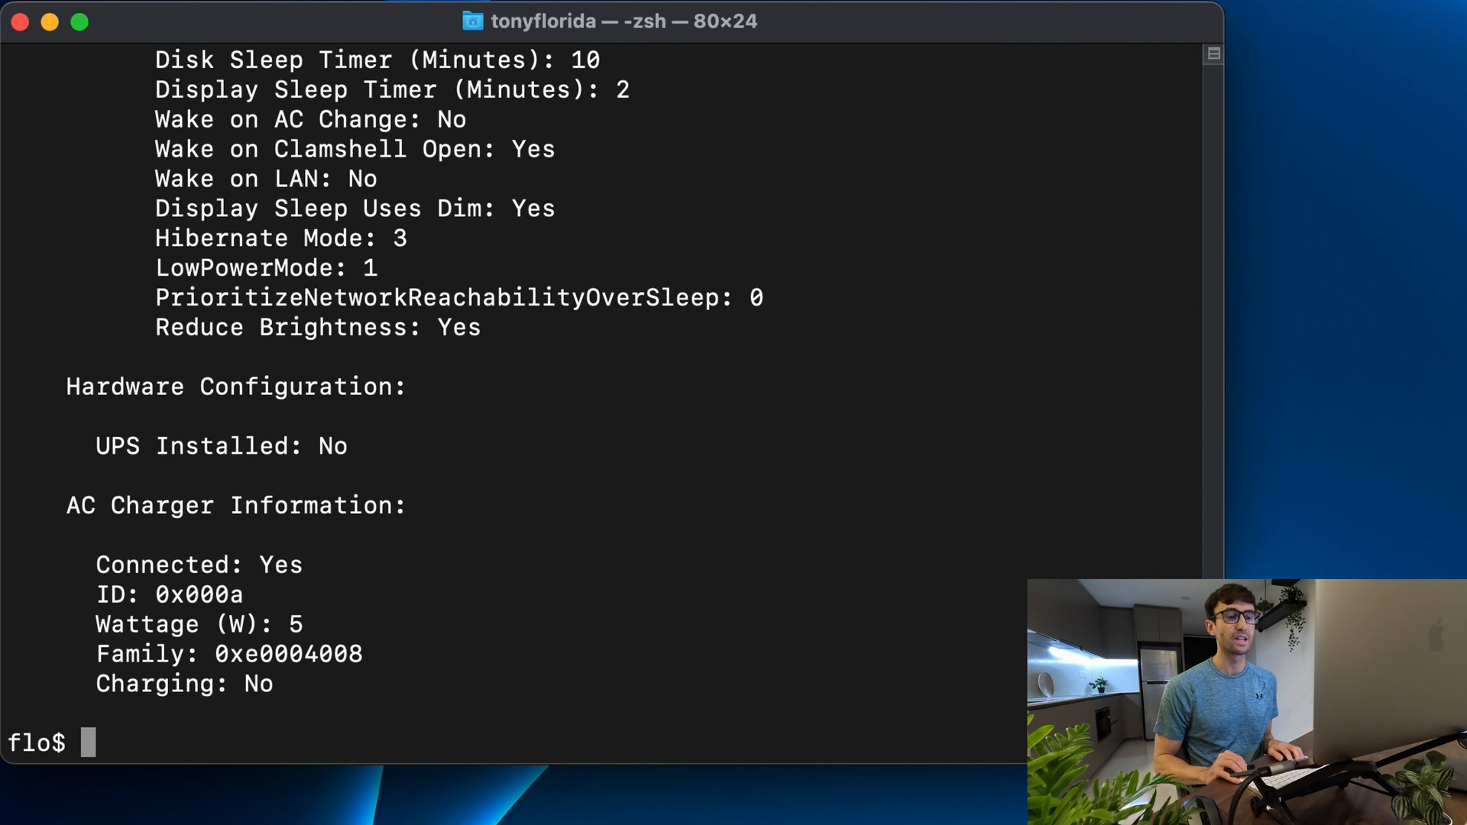
text(system_profiler SPPowerDataType)
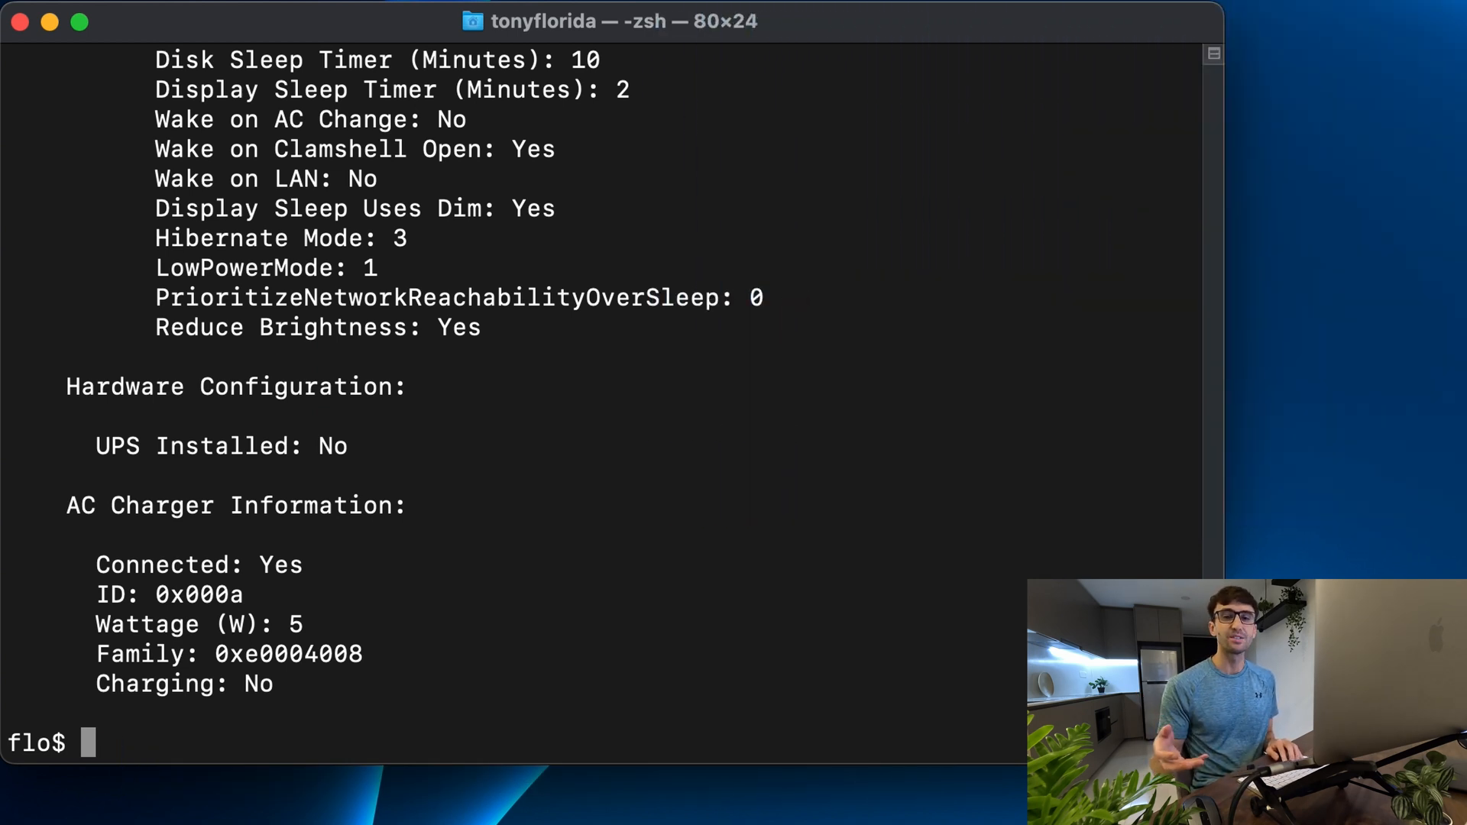
text(system_profiler SPPowerDataType)
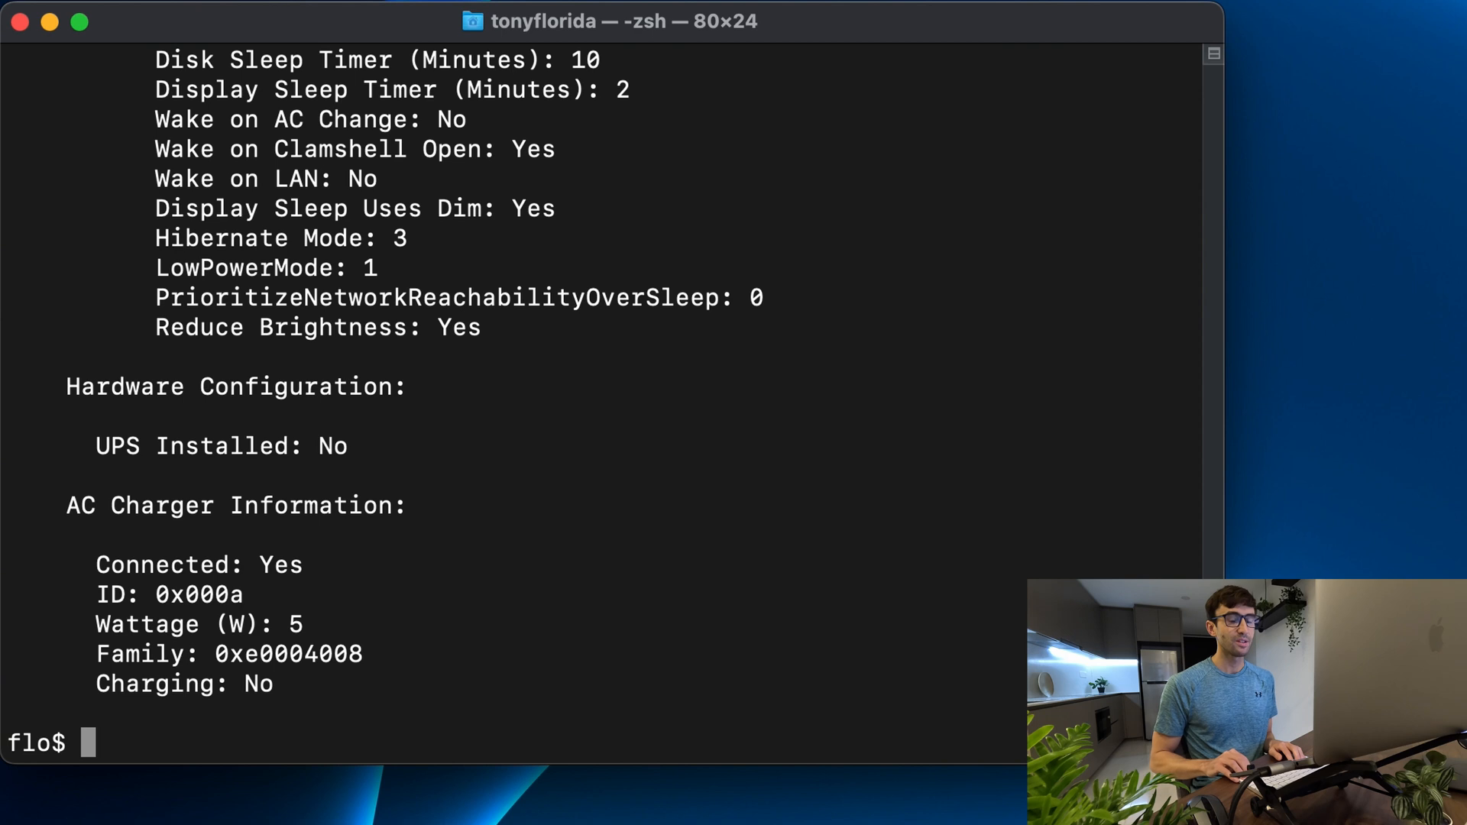
Step: Filter the power report with grep "Wattage" to show 5 W, then open ~/.zshrc in vim
text(system_profiler SPPowerDataType | grep)
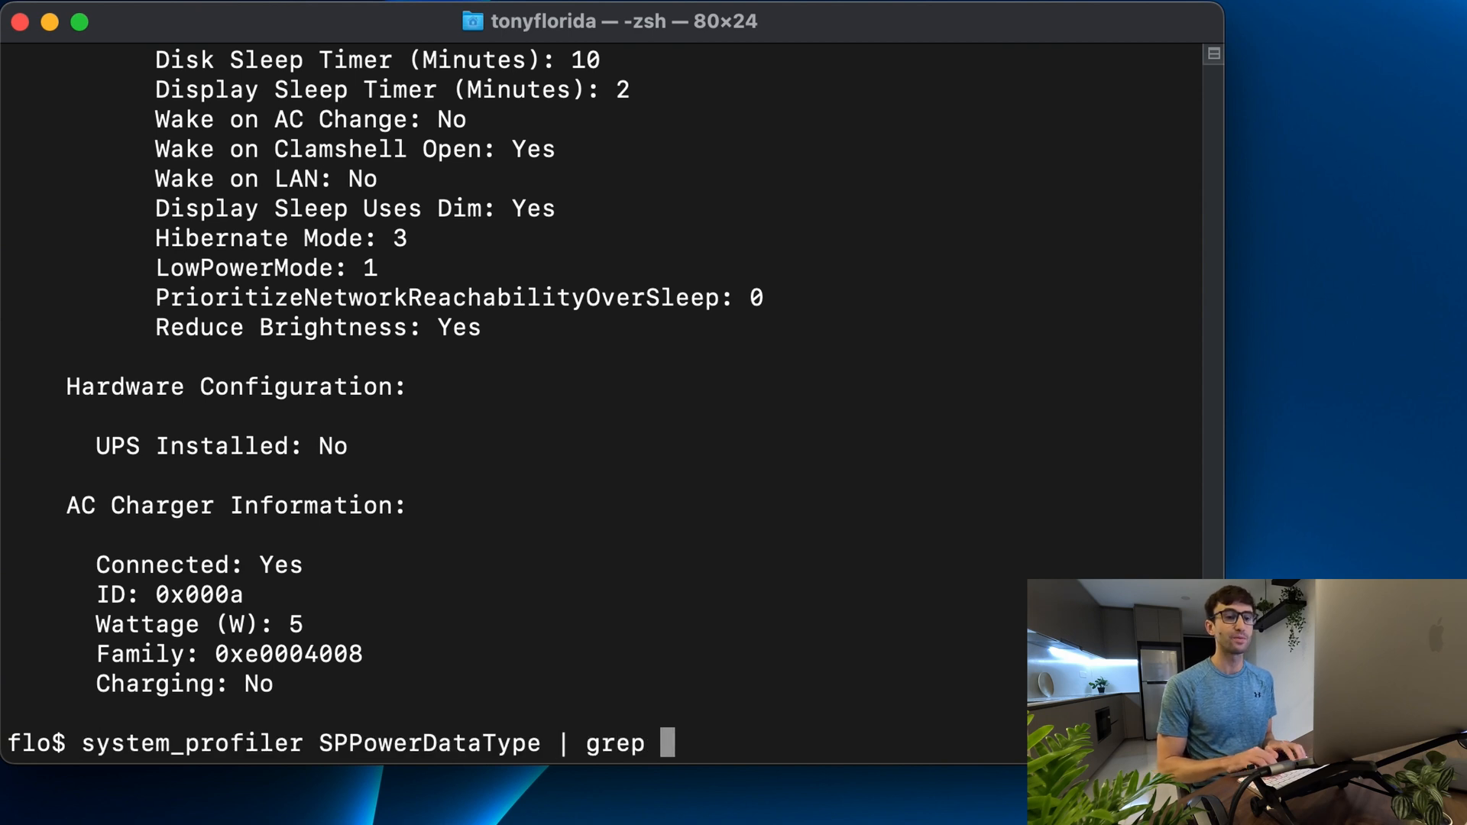
text("Wattage)
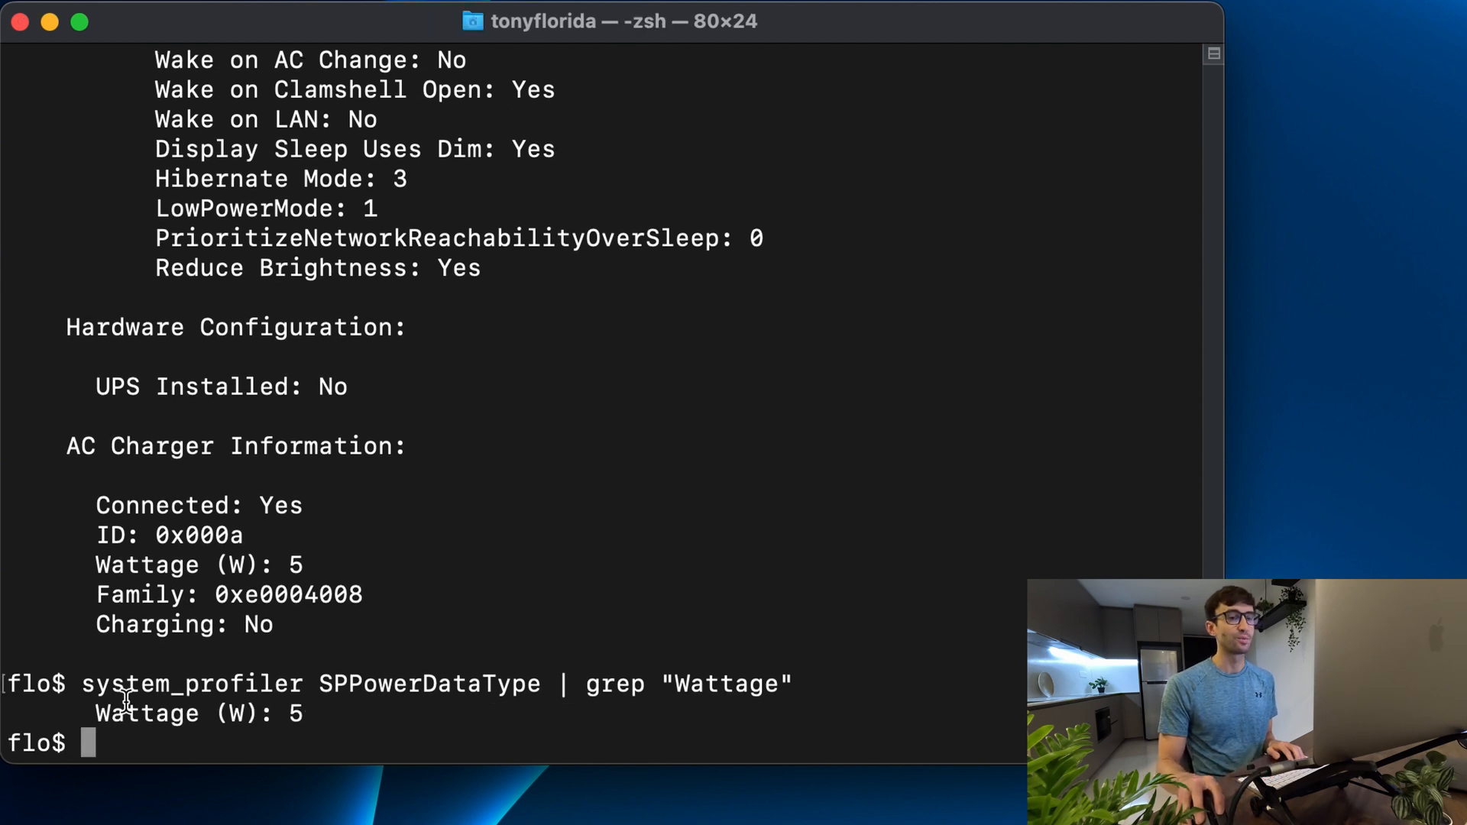
text(vim)
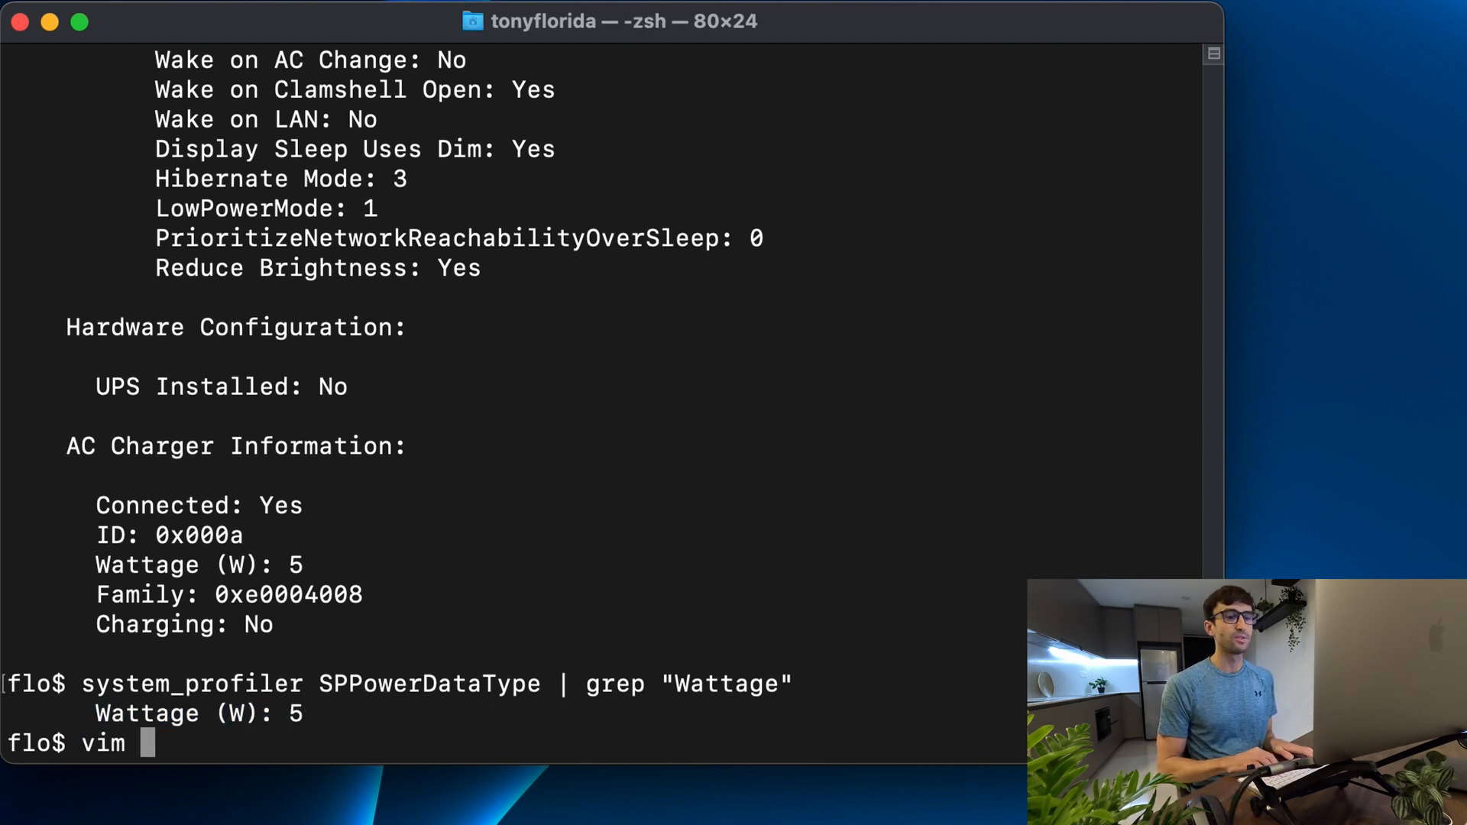
text(~/.)
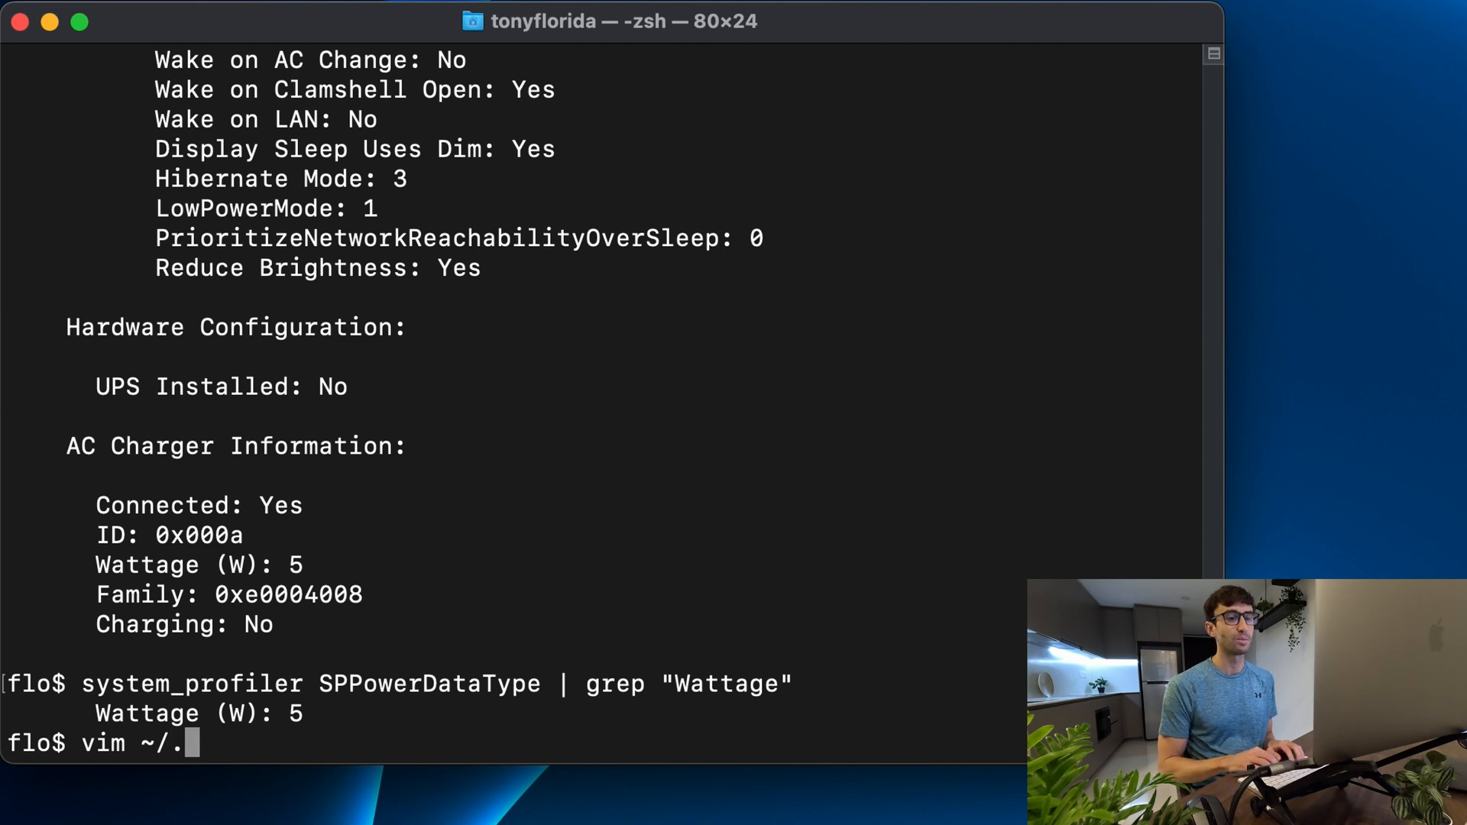
text(zshrc)
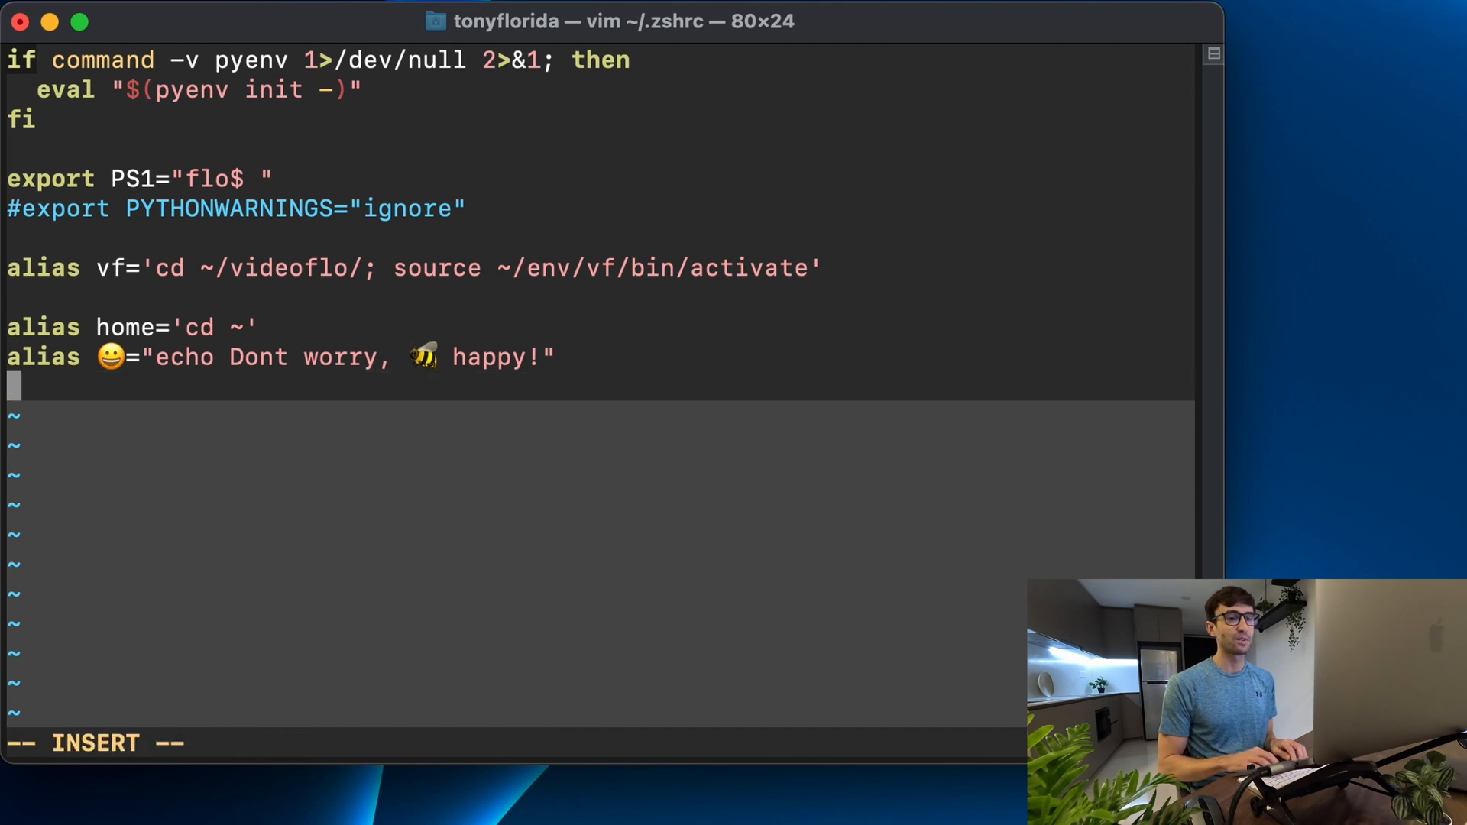
Step: Add alias wattage="system_profiler SPPowerDataType | grep "Wattage"" to ~/.zshrc in vim and quit
text(a)
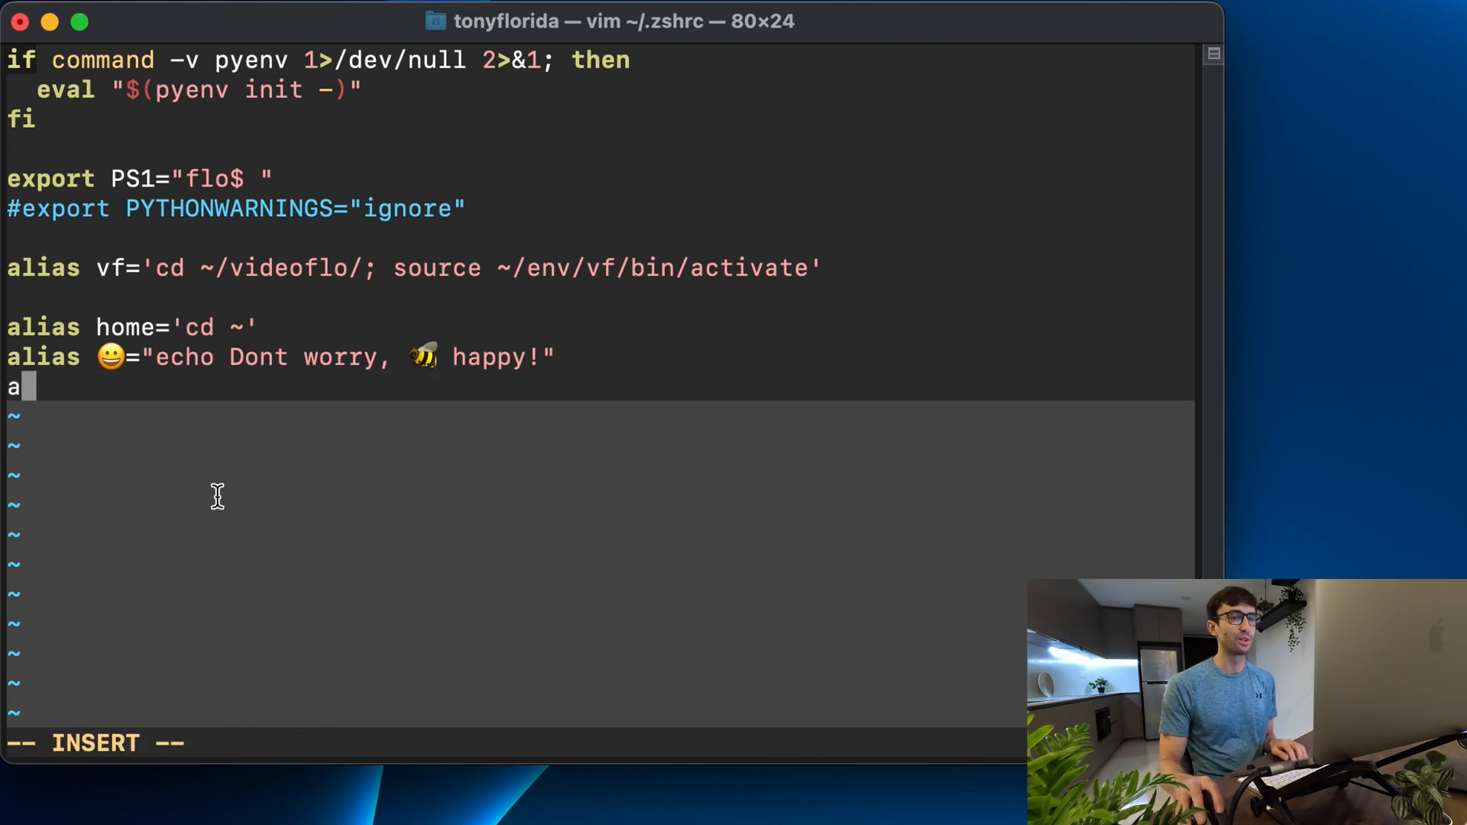
double_click(127, 326)
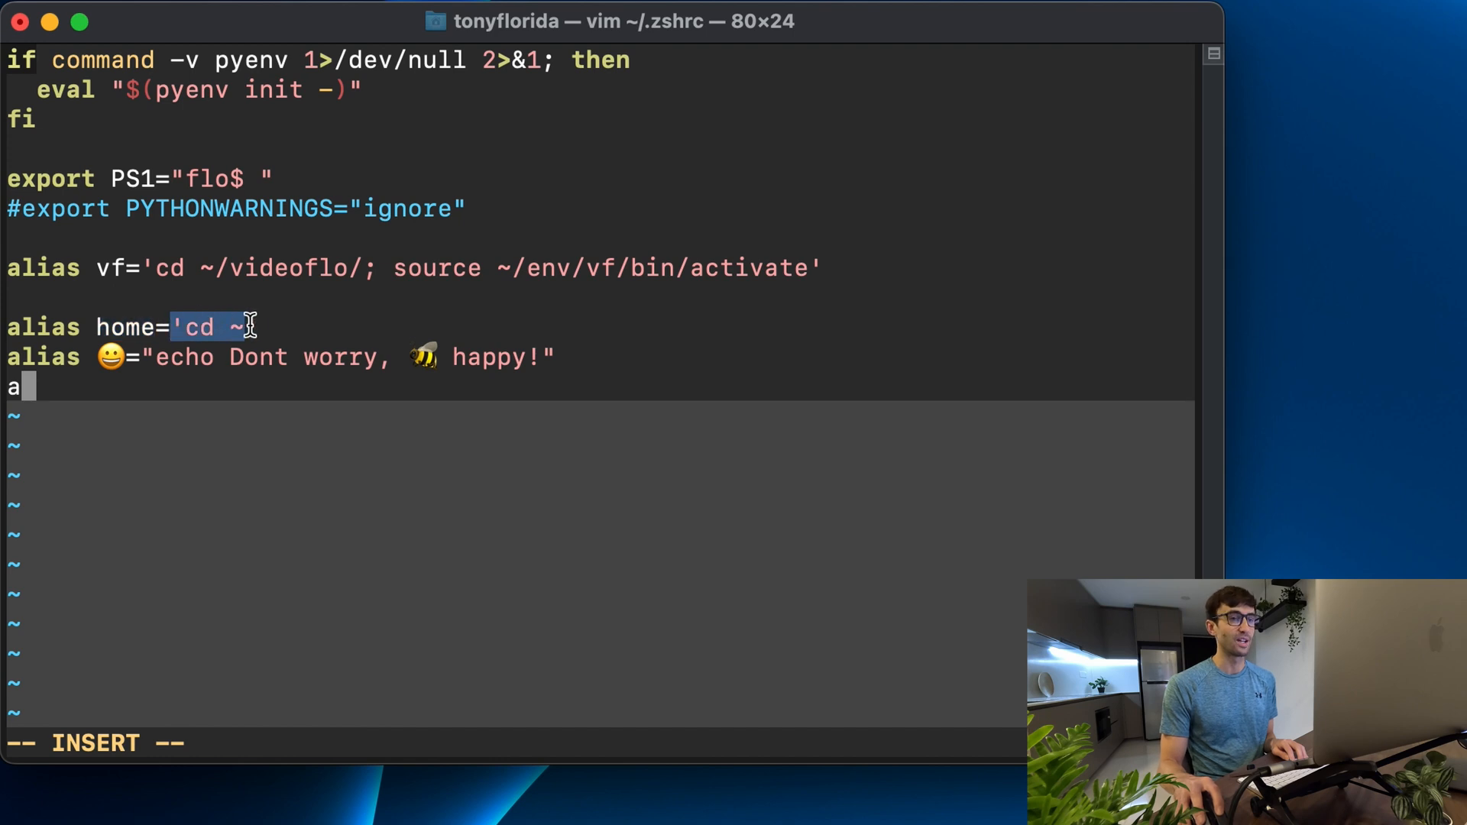
text(lias wa)
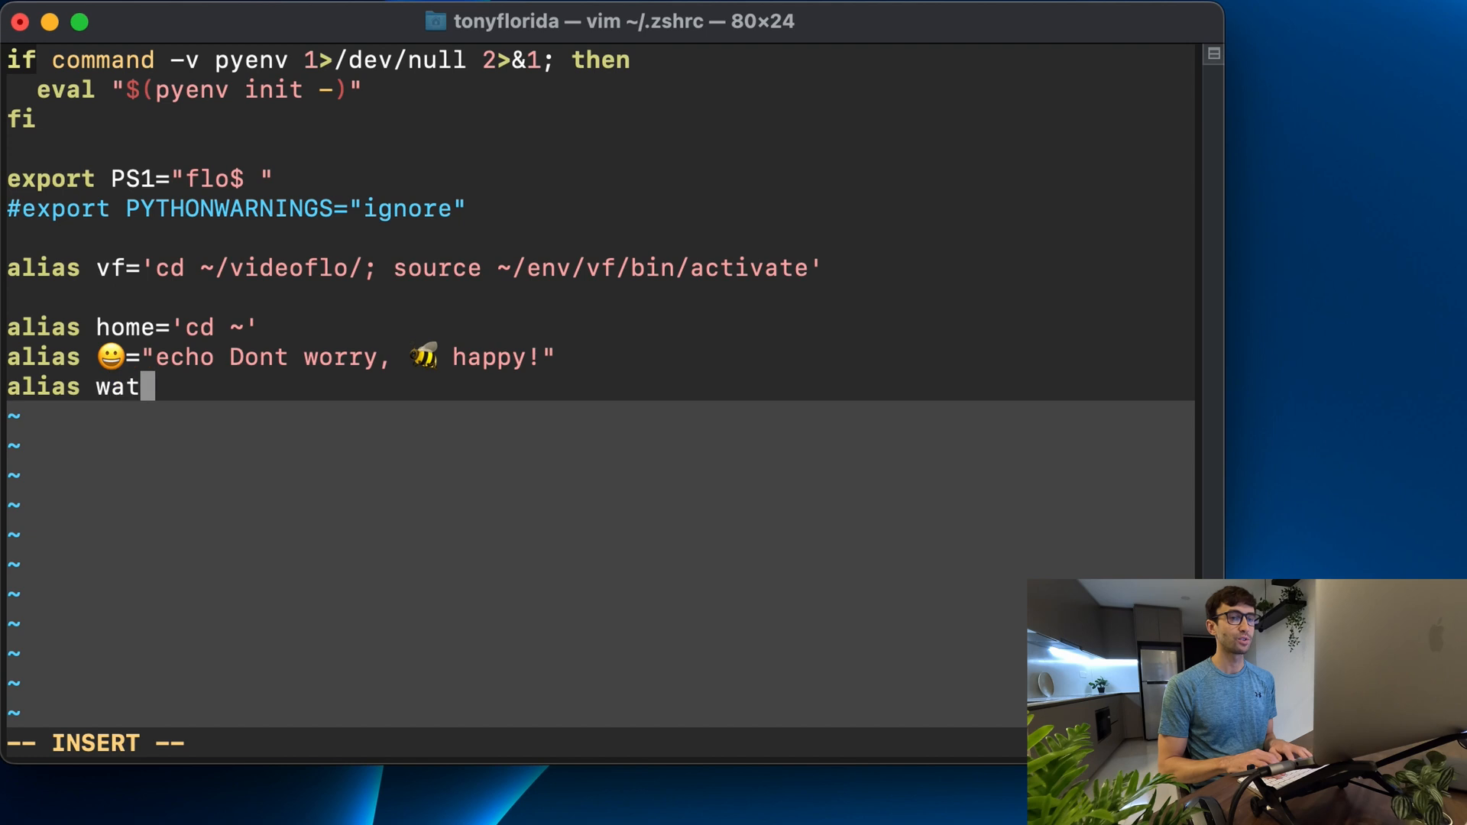
text(tage=")
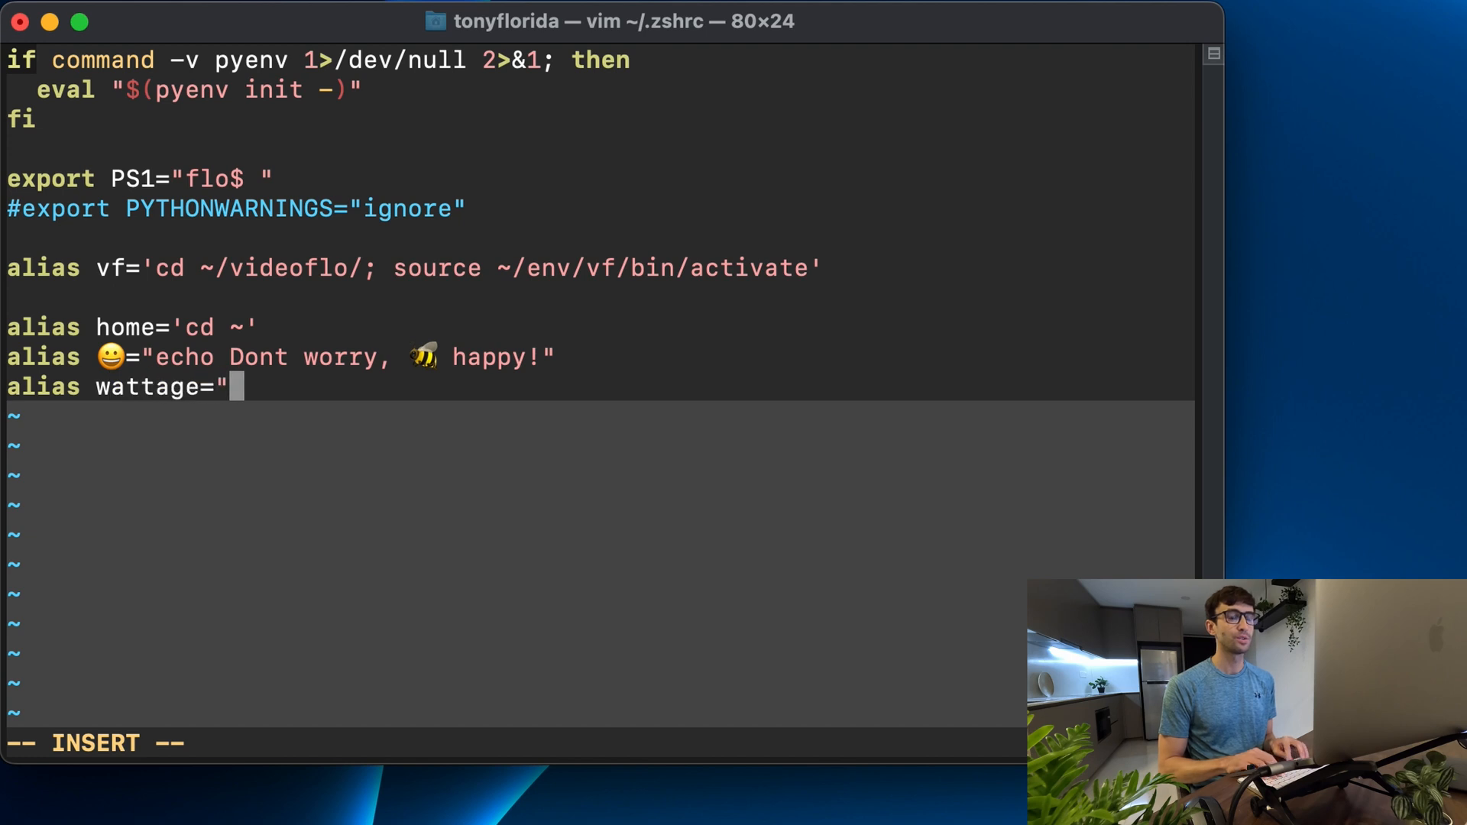
text(system_profiler SPPowerDataType | grep "Wattage")
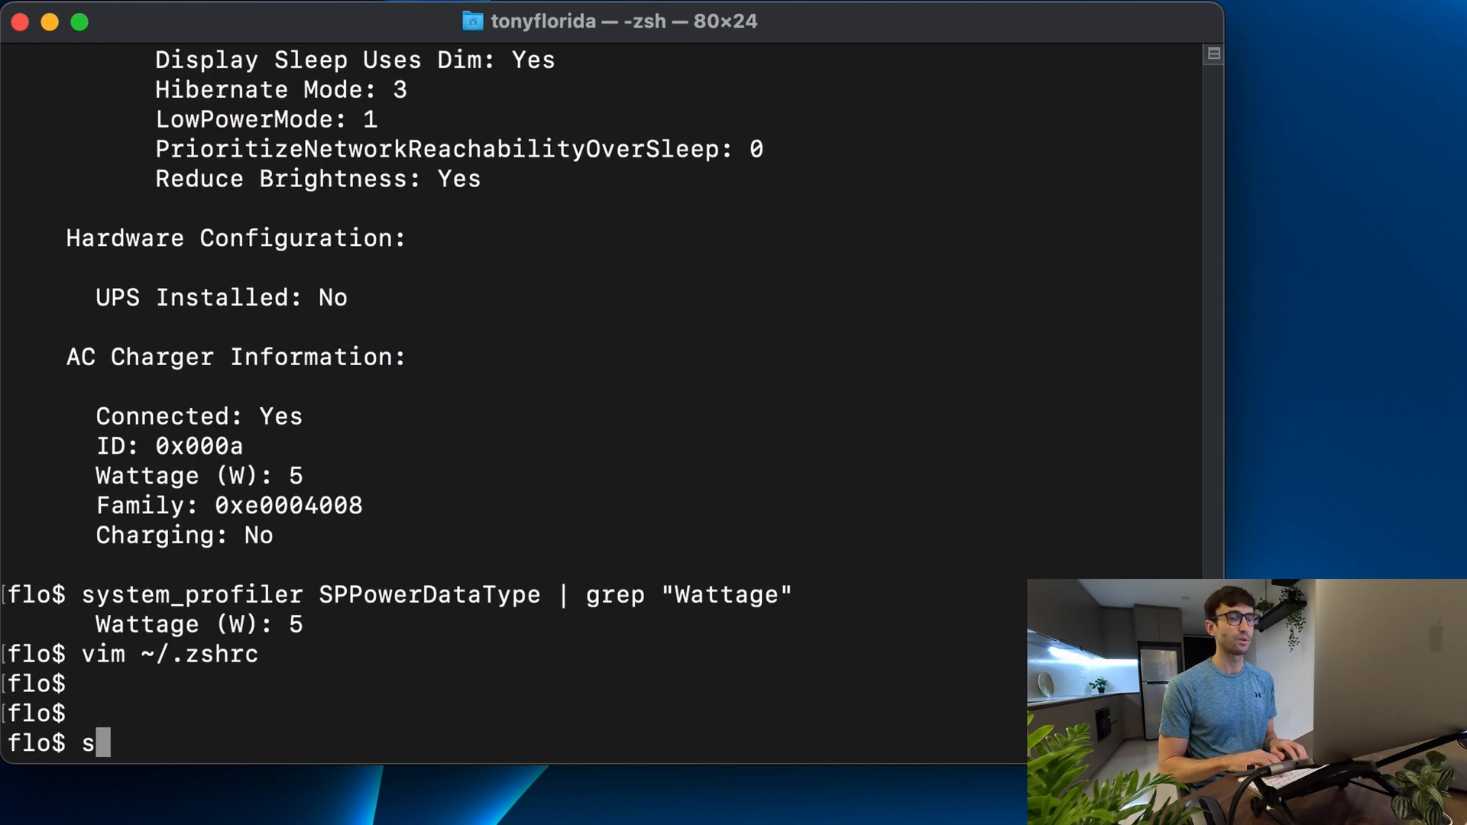
Step: Begin typing 'source ~/.zshrc' at the prompt, reaching 'source ~/.z'
text(ource ~)
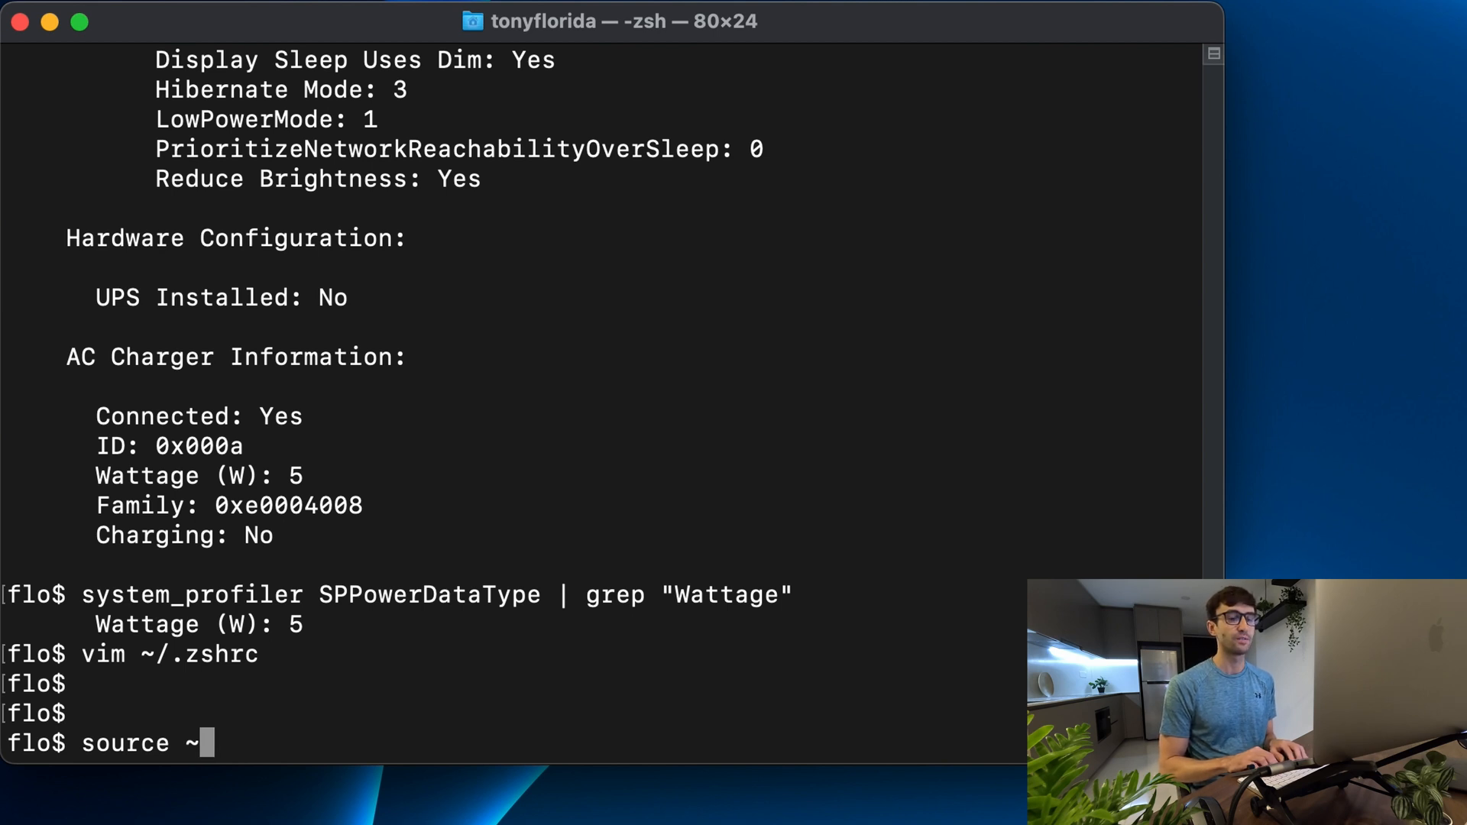
text(/.z)
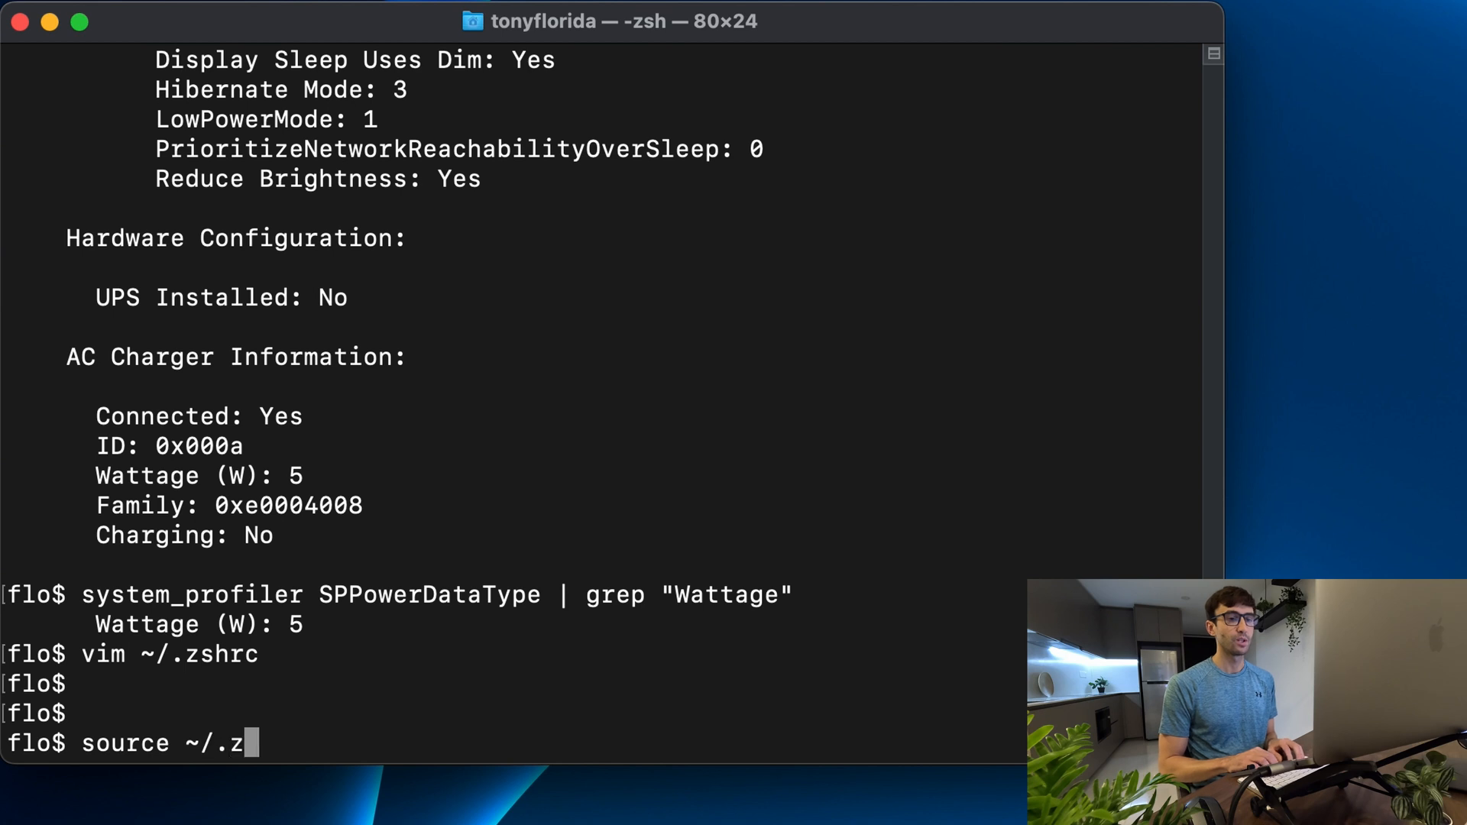